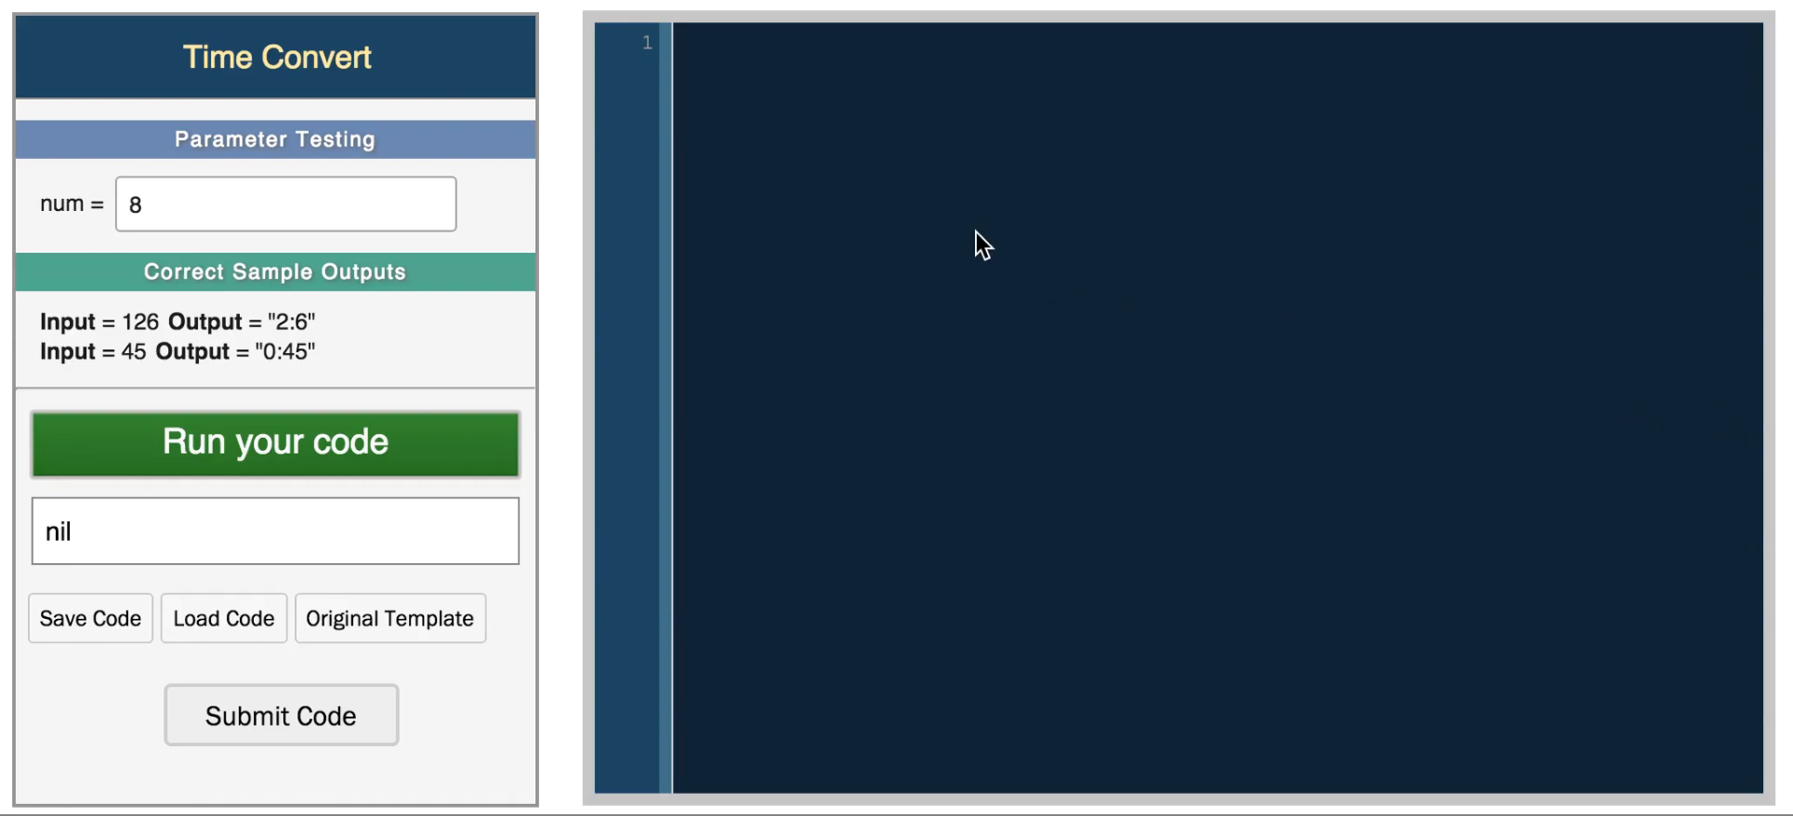
mouse_move(923, 168)
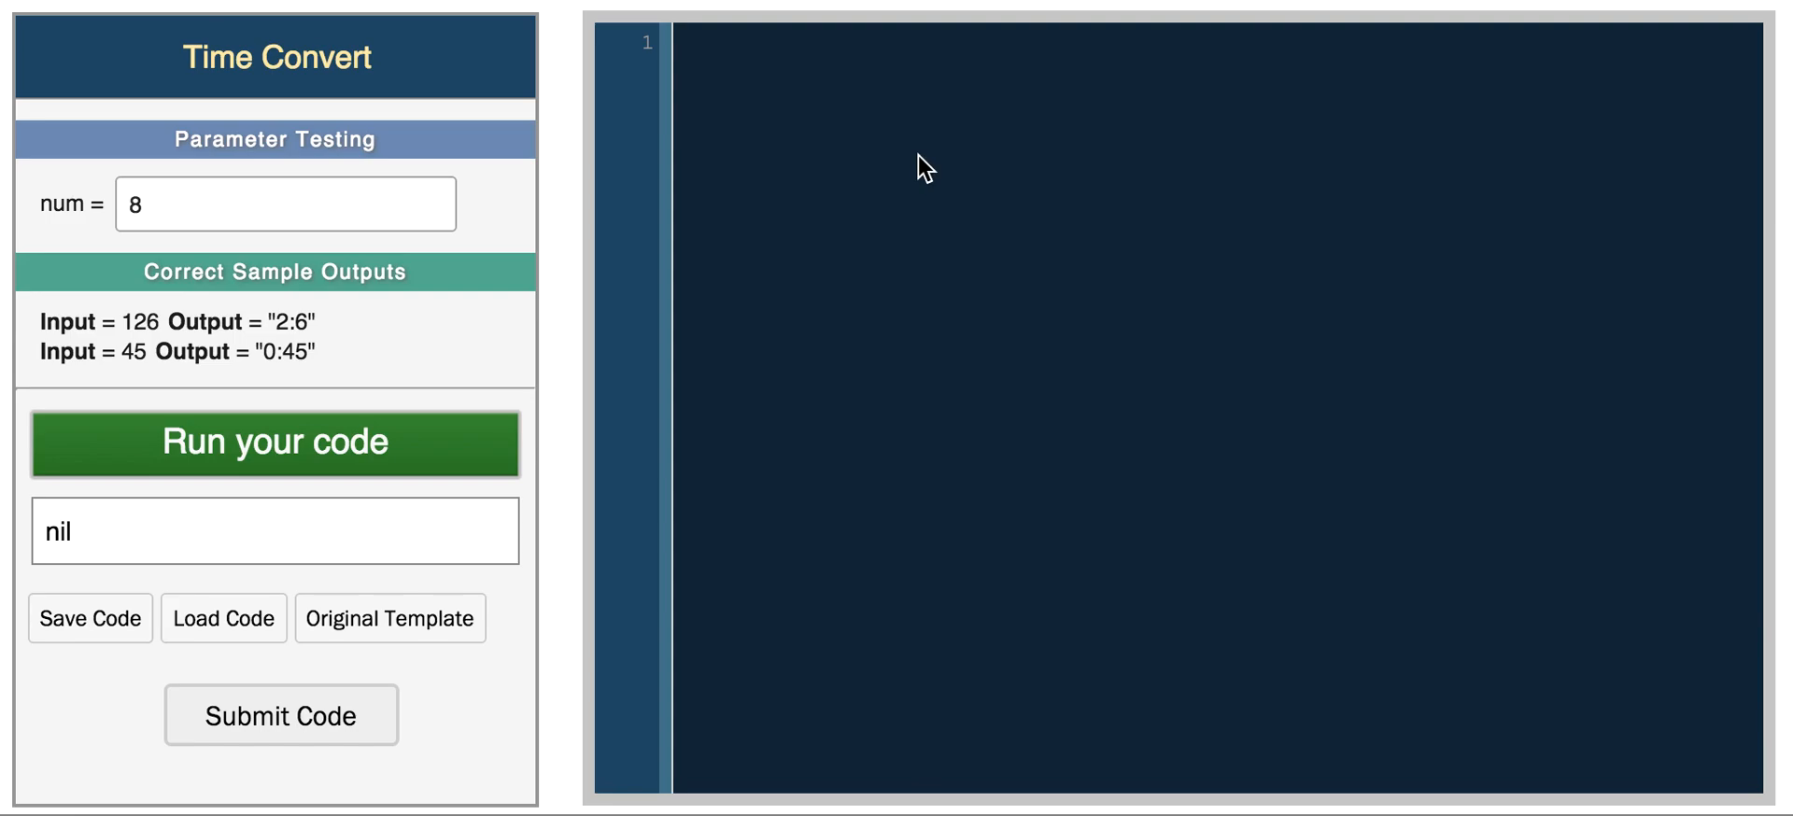
mouse_move(898, 122)
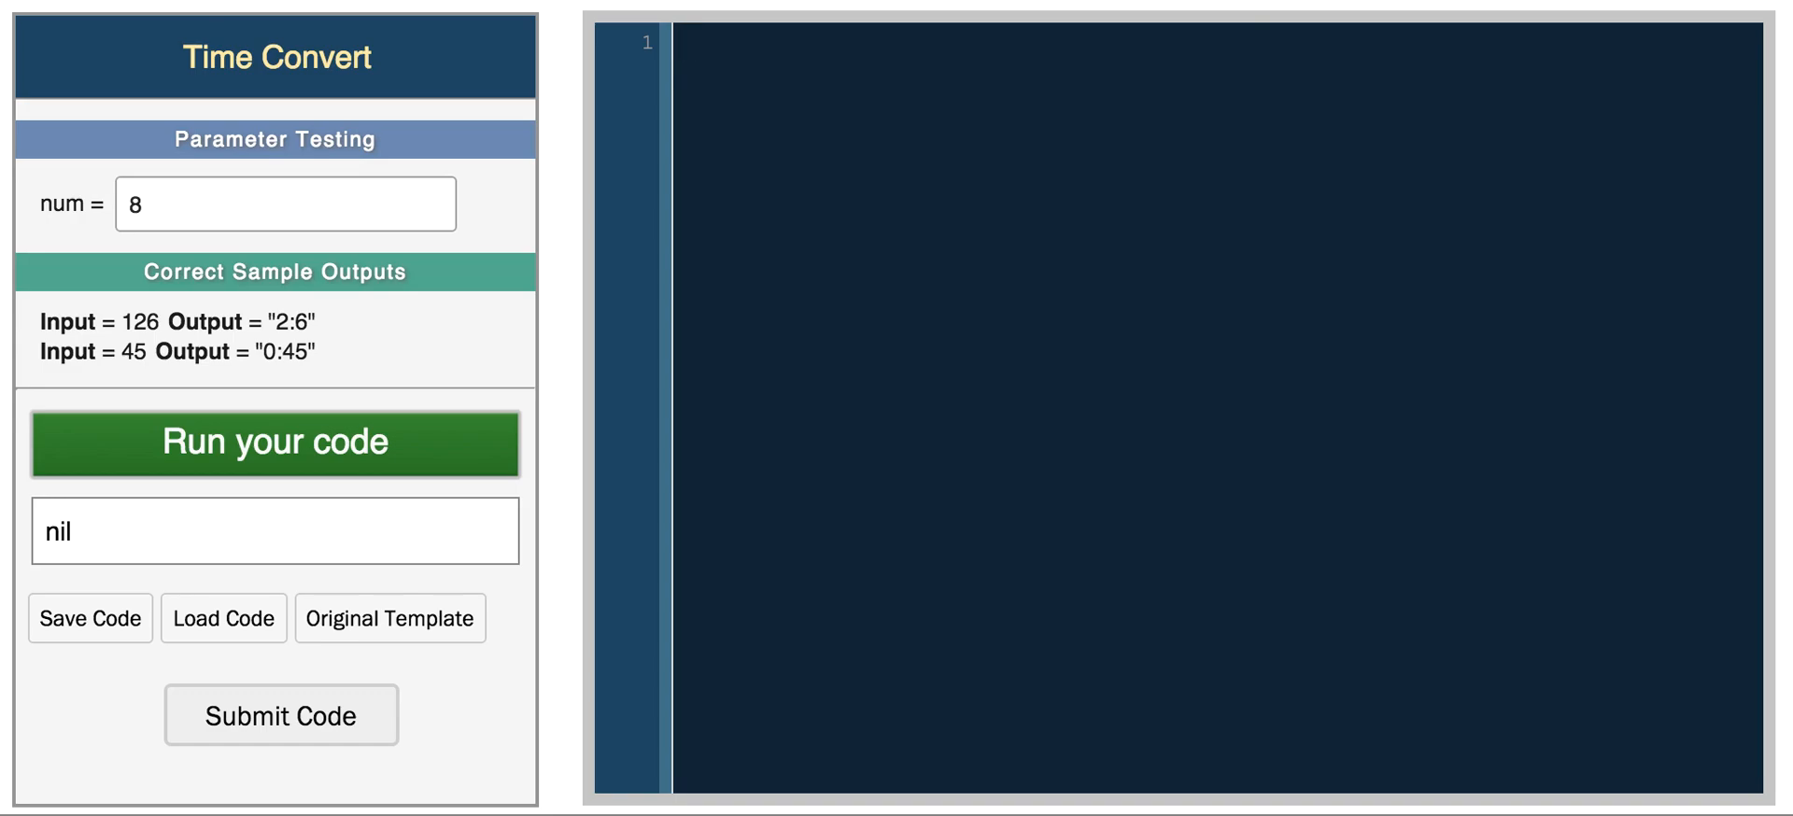
Declare x = 10, y = "hello world", t = true, f = false, then start x on line 6.
type("x = 10")
type("y =")
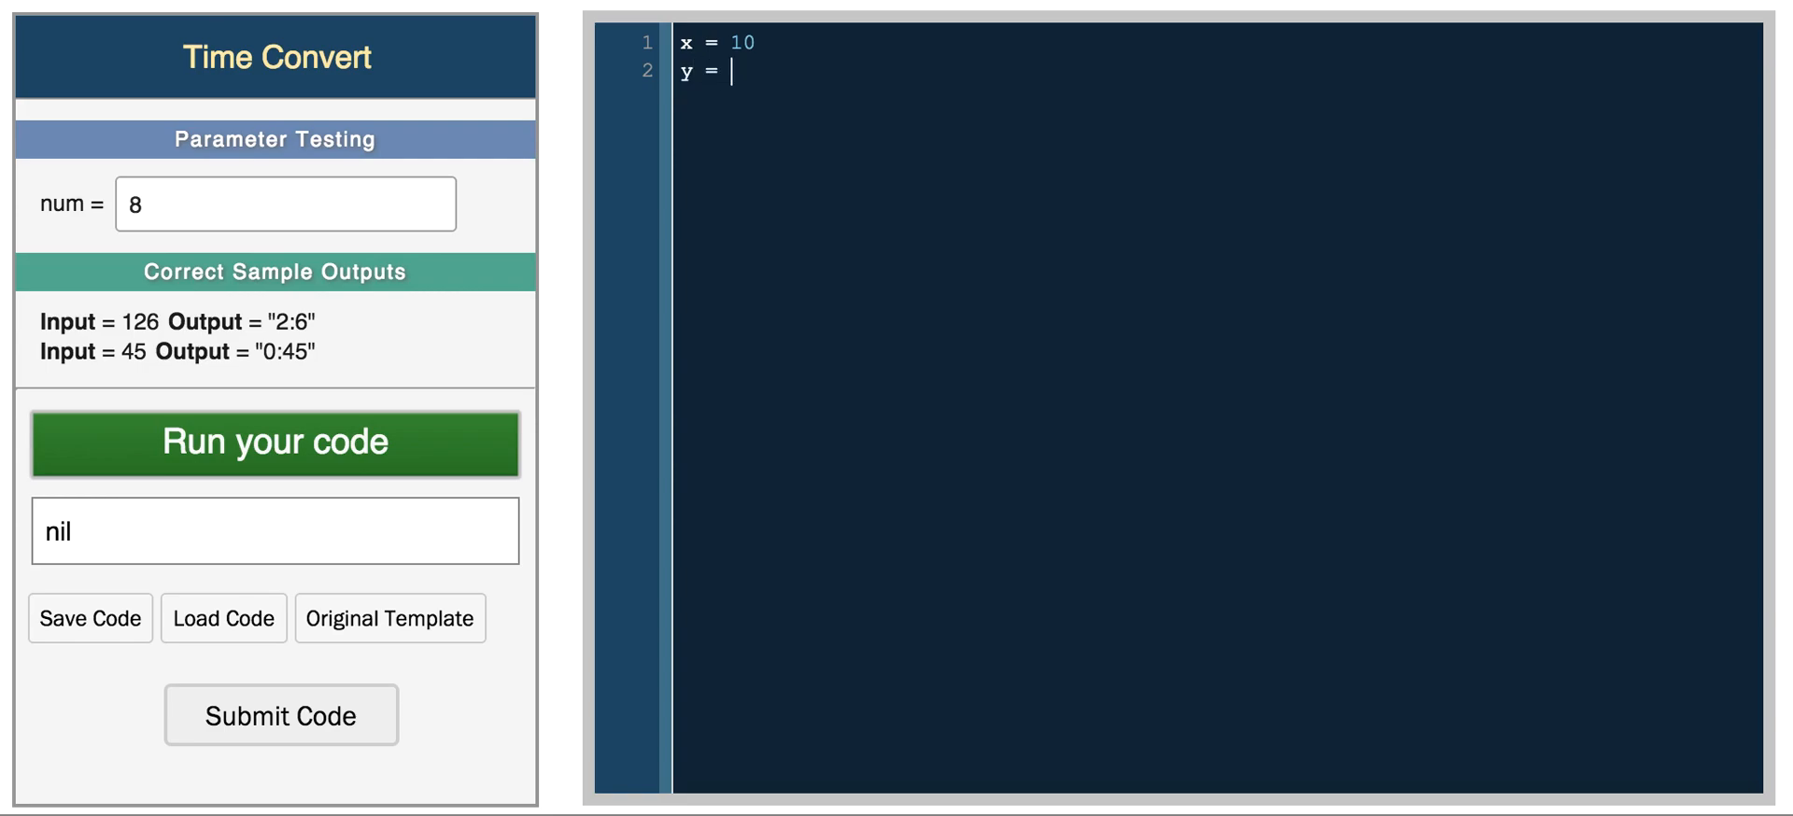
type("\"hello world\"")
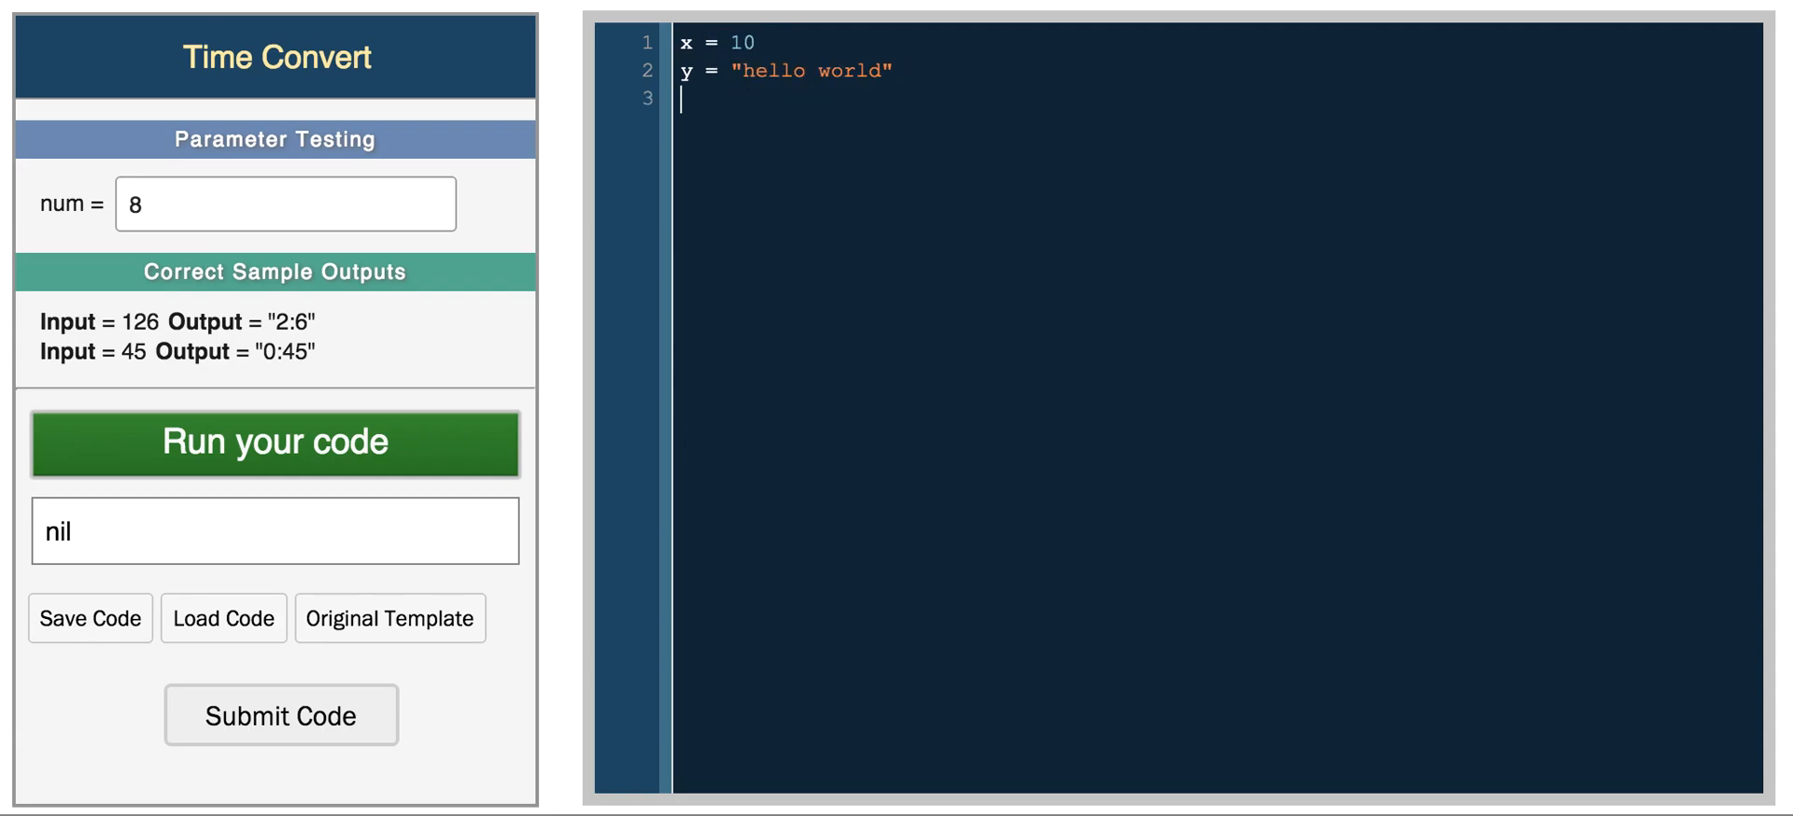
type("t = true")
type("f = f")
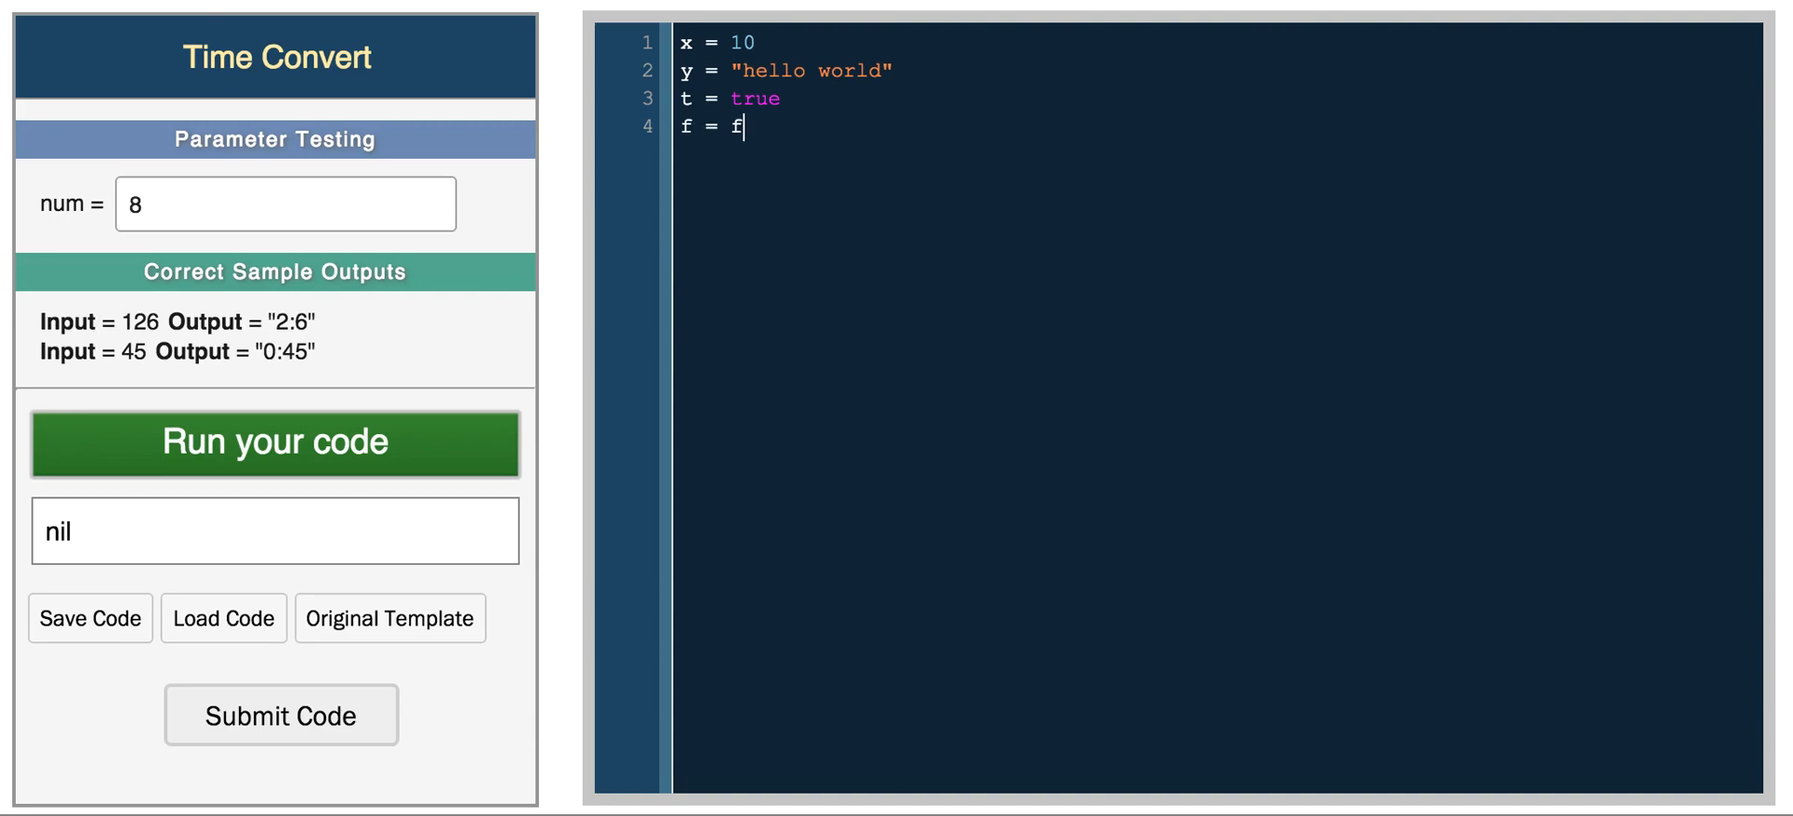
type("alse")
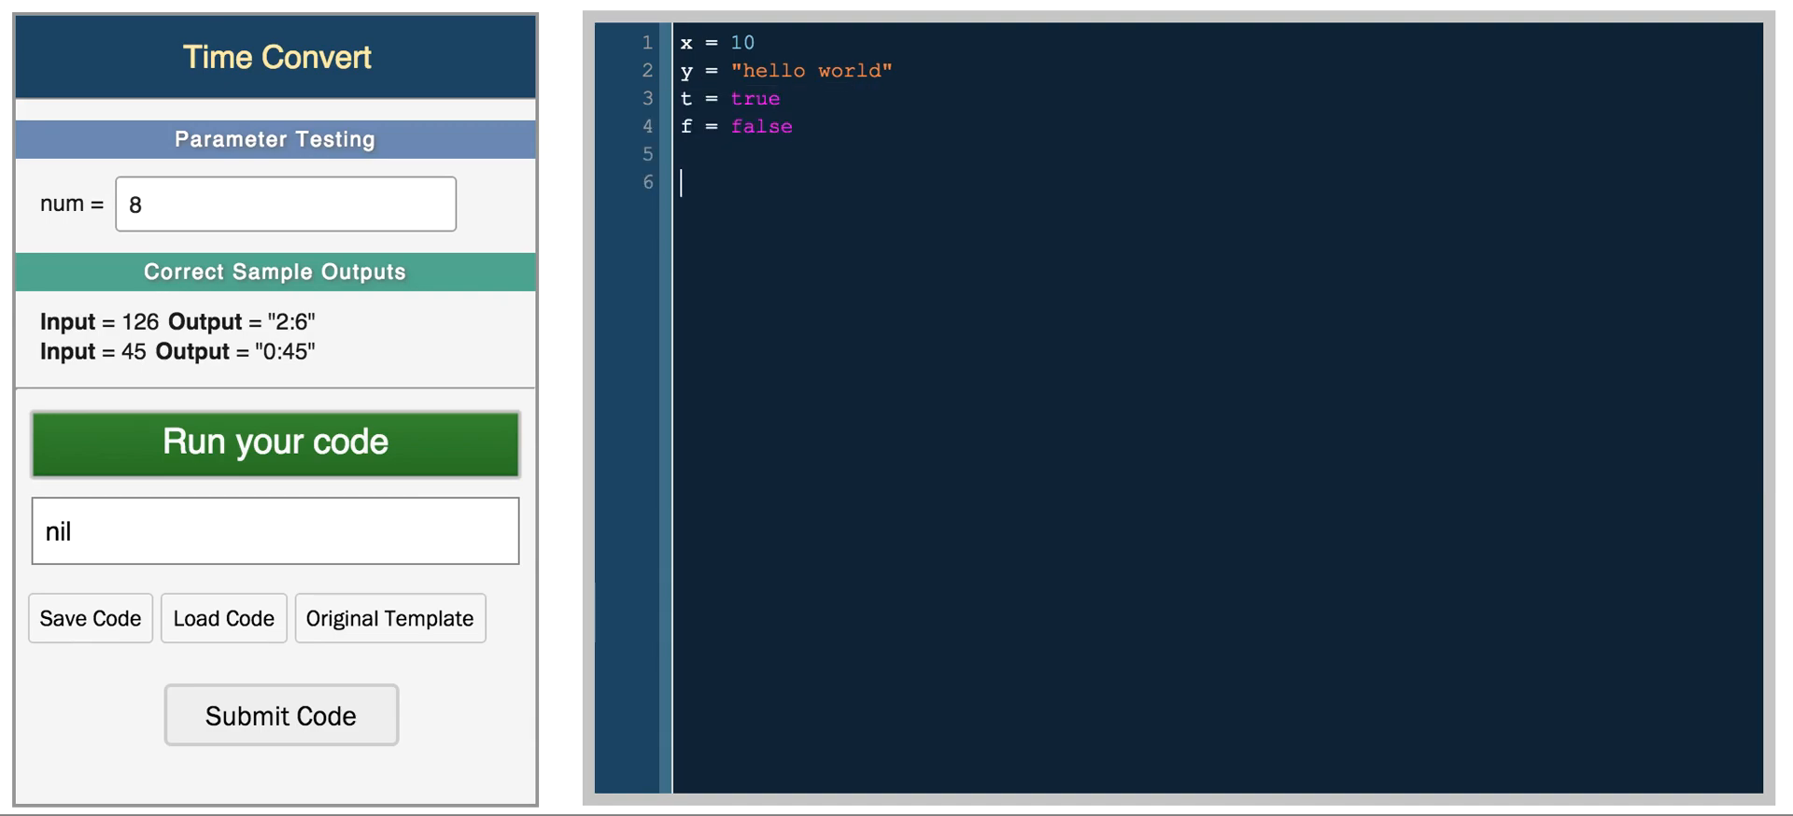
type("x")
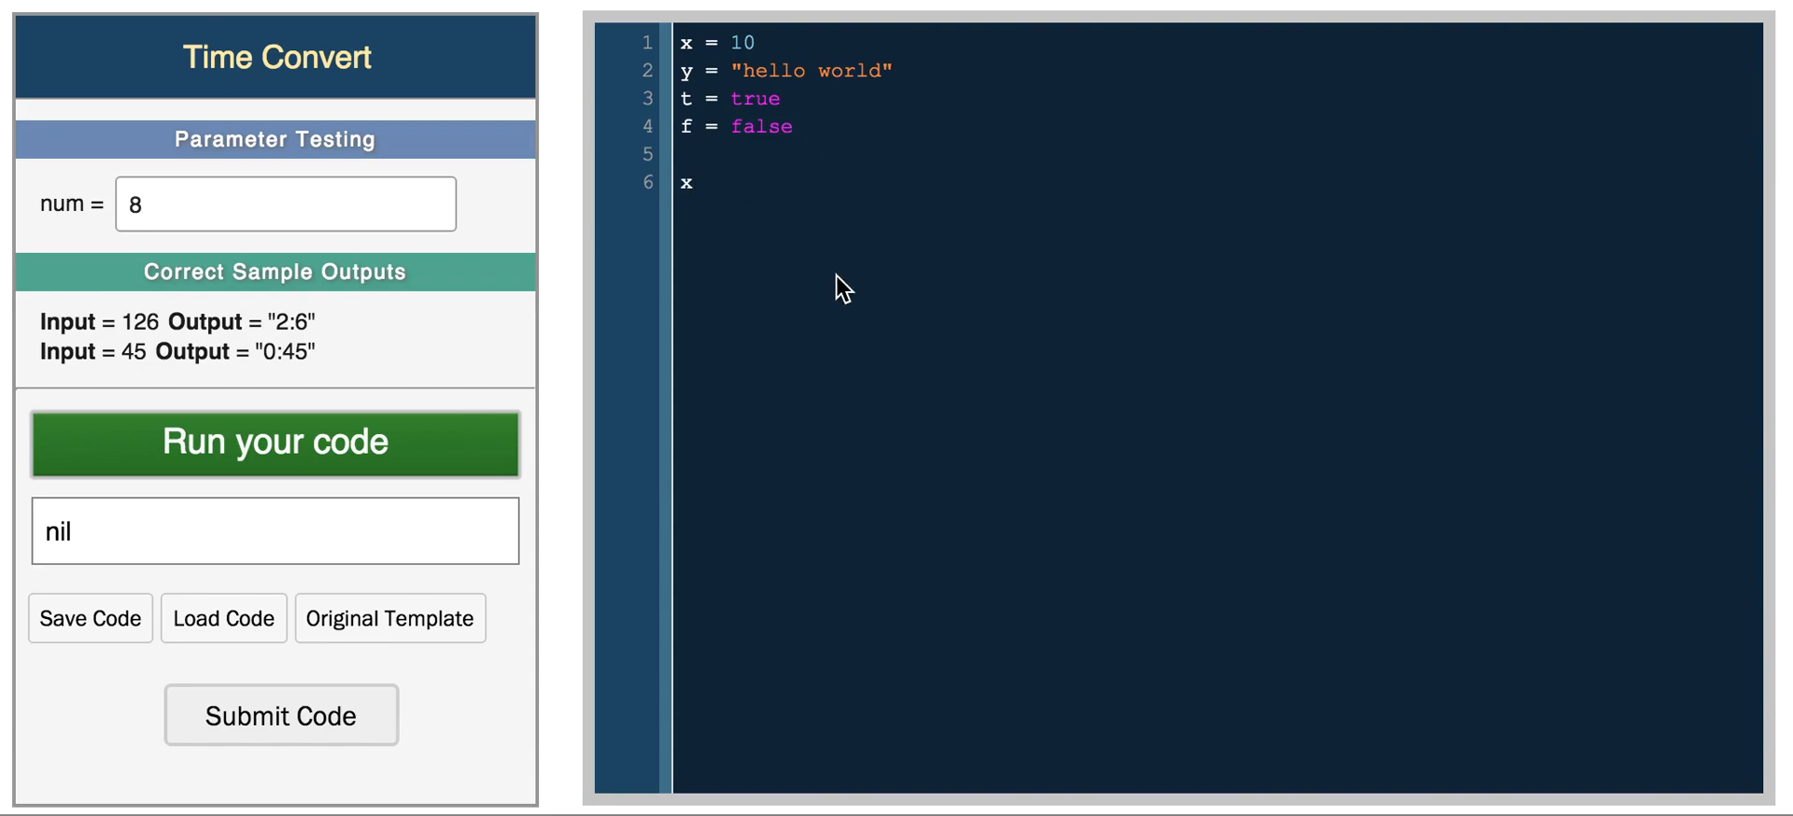
Run to show x, then add if (t != f) 'yay' end so the output reads yay.
left_click(274, 442)
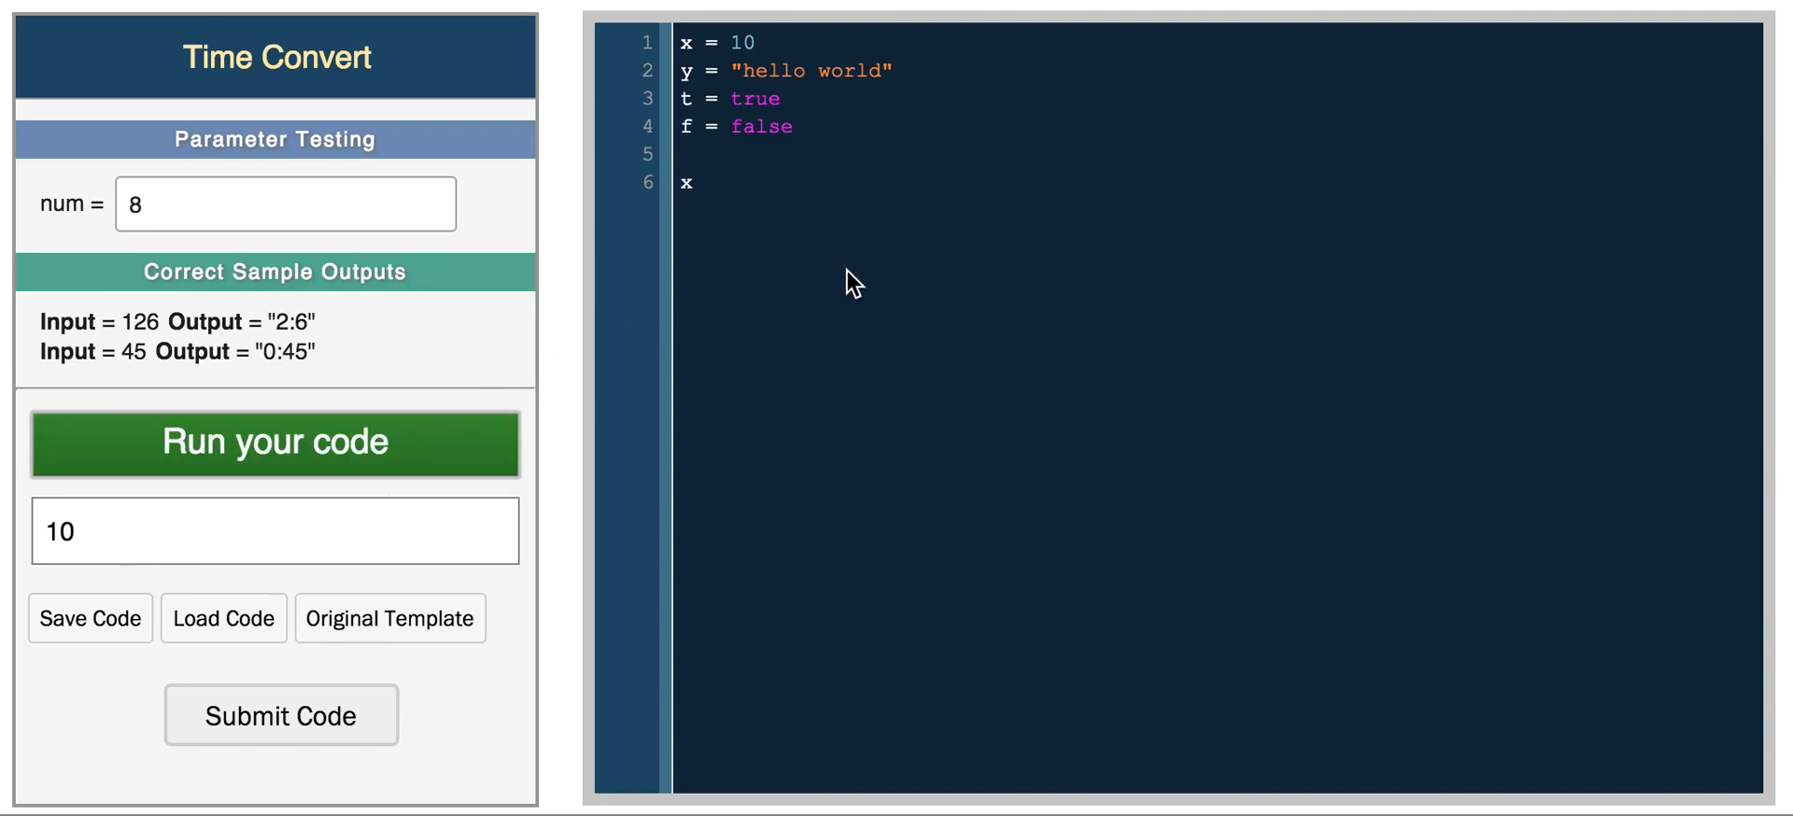
type("if (t == f")
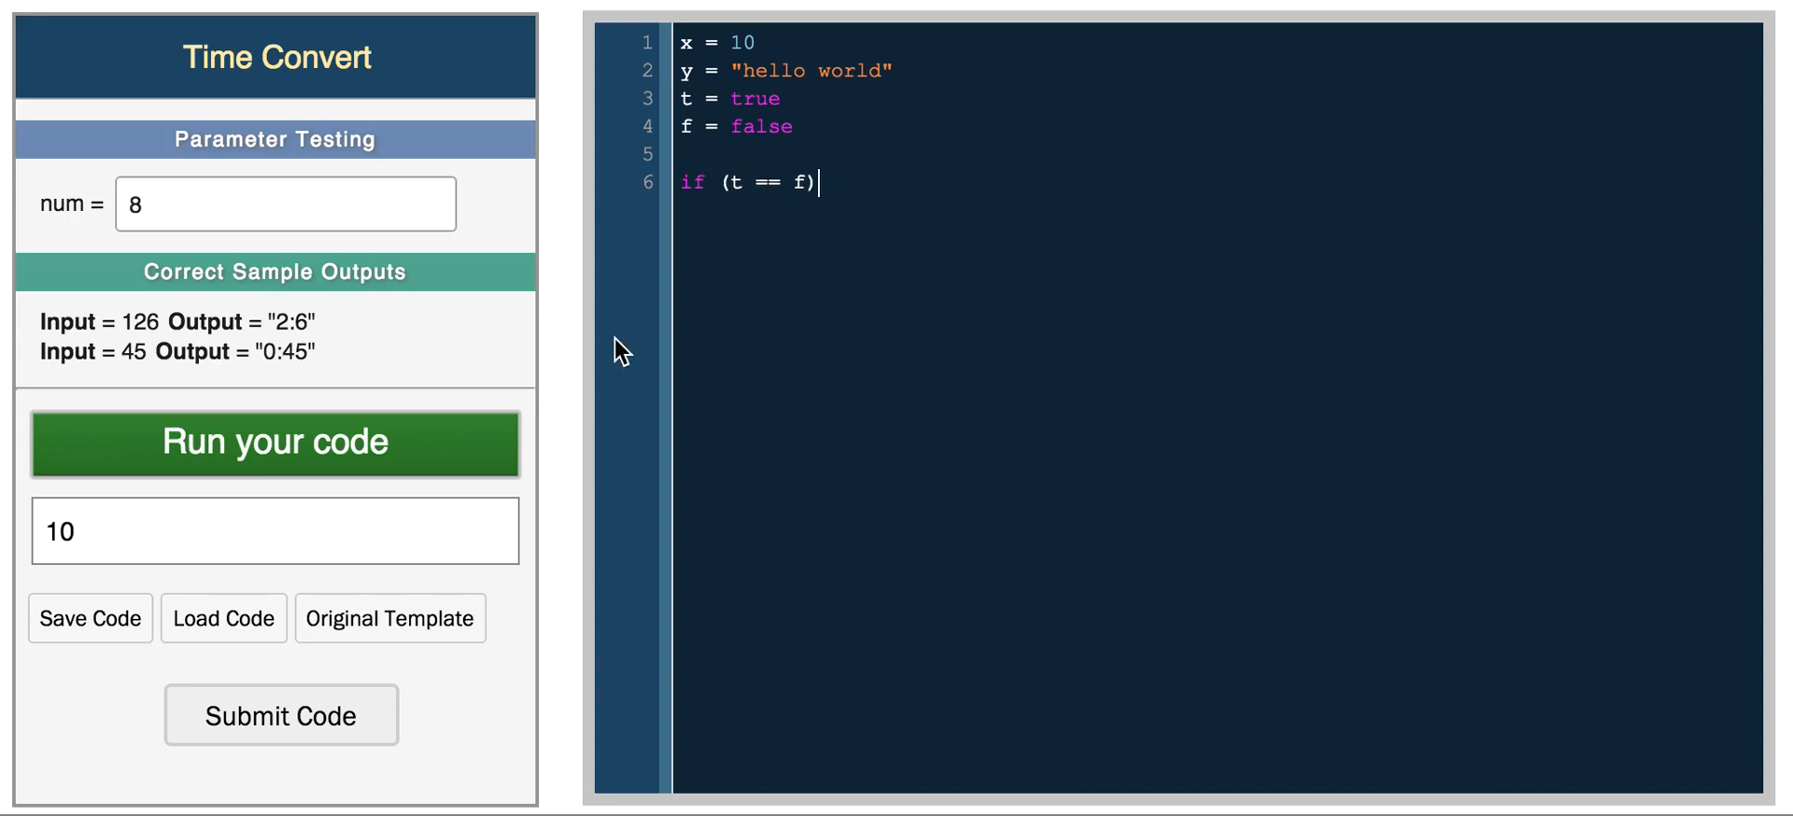
type("end")
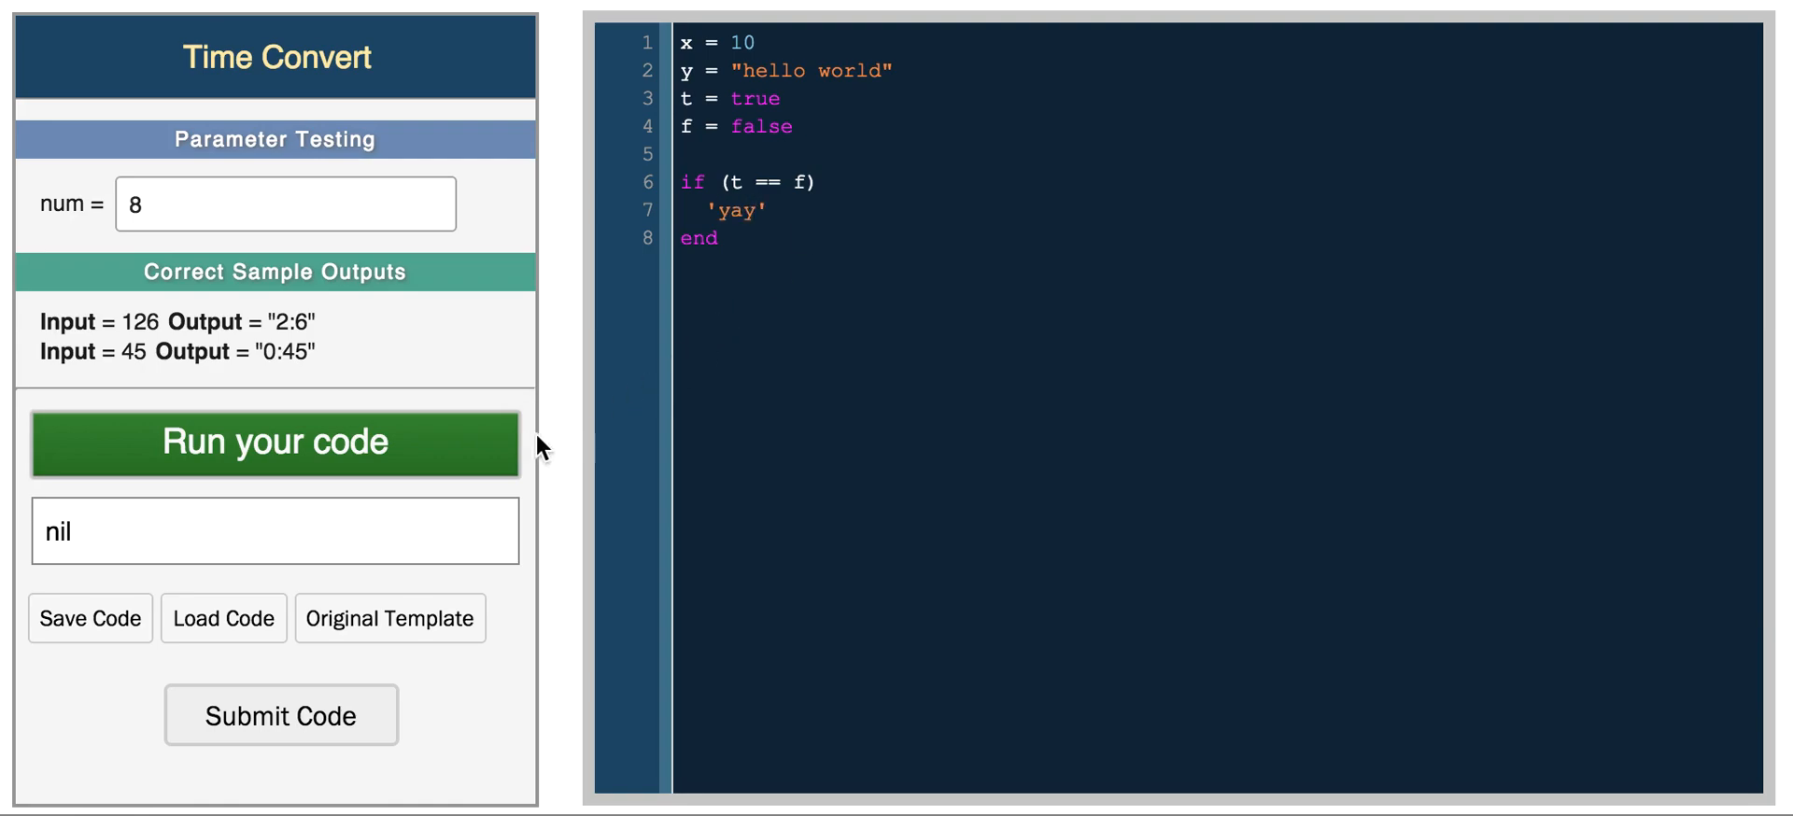
mouse_move(694, 366)
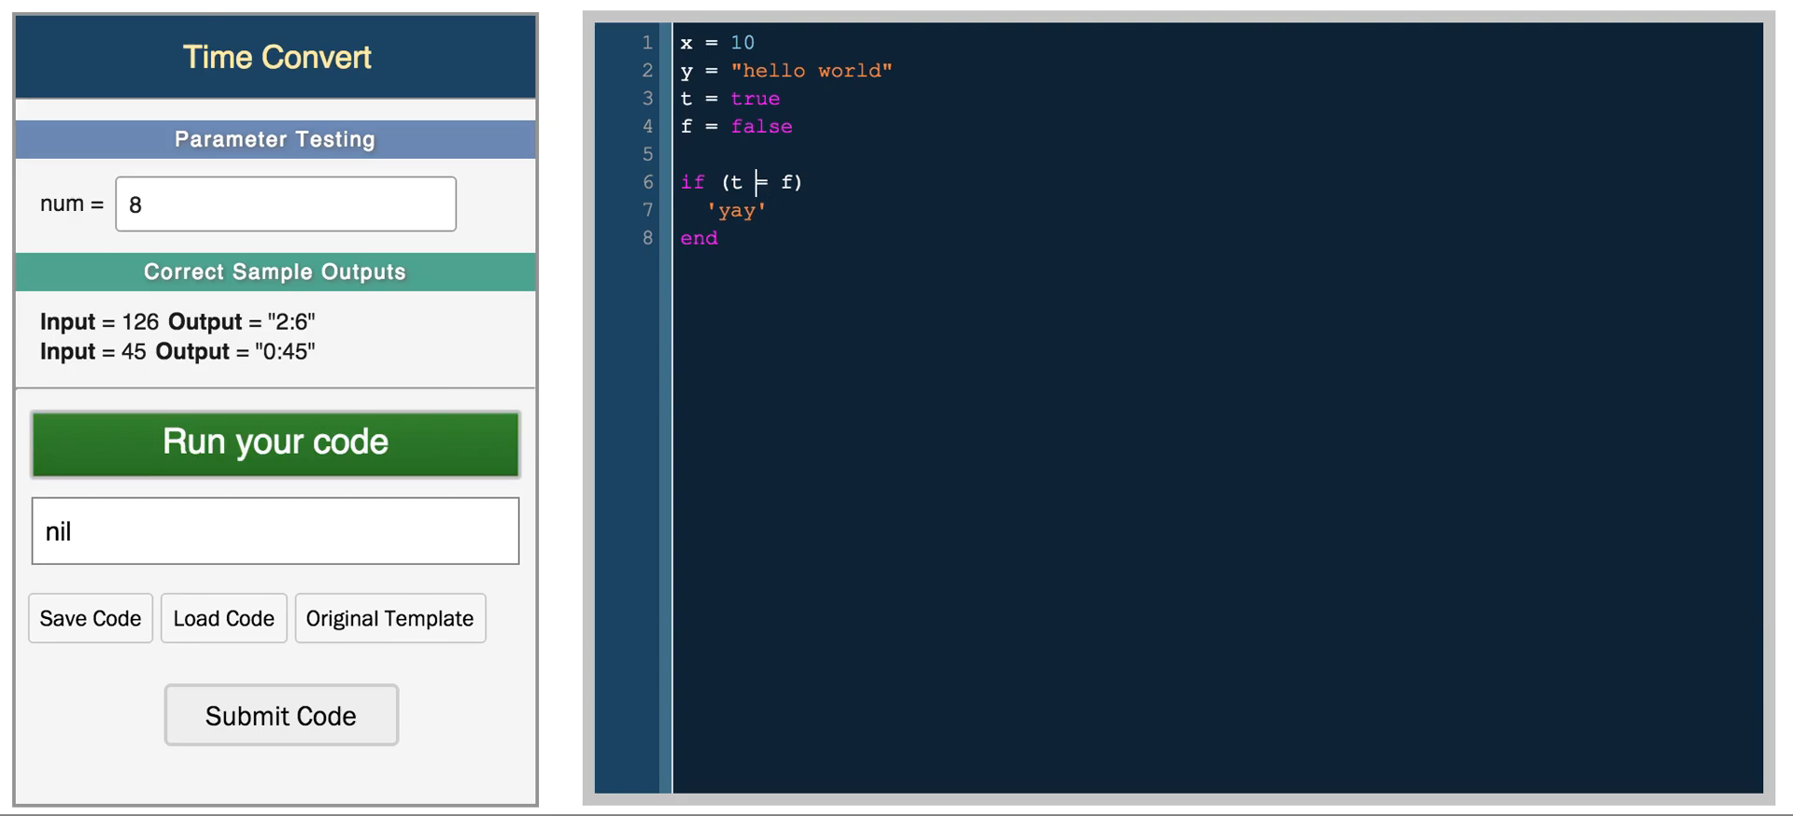
type("!")
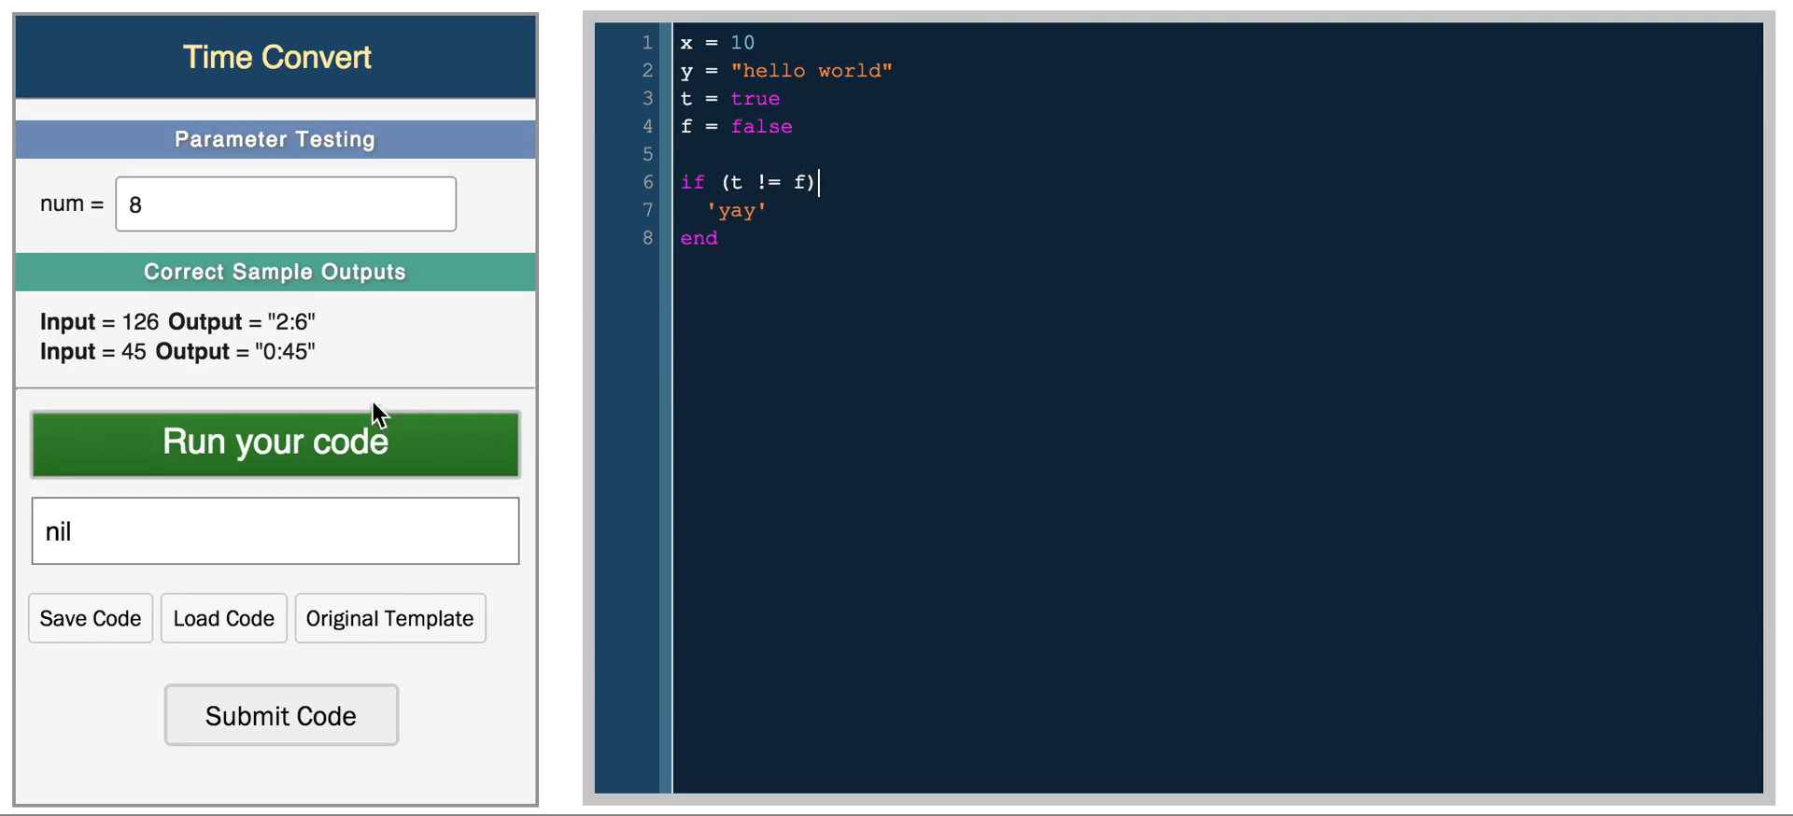
left_click(274, 443)
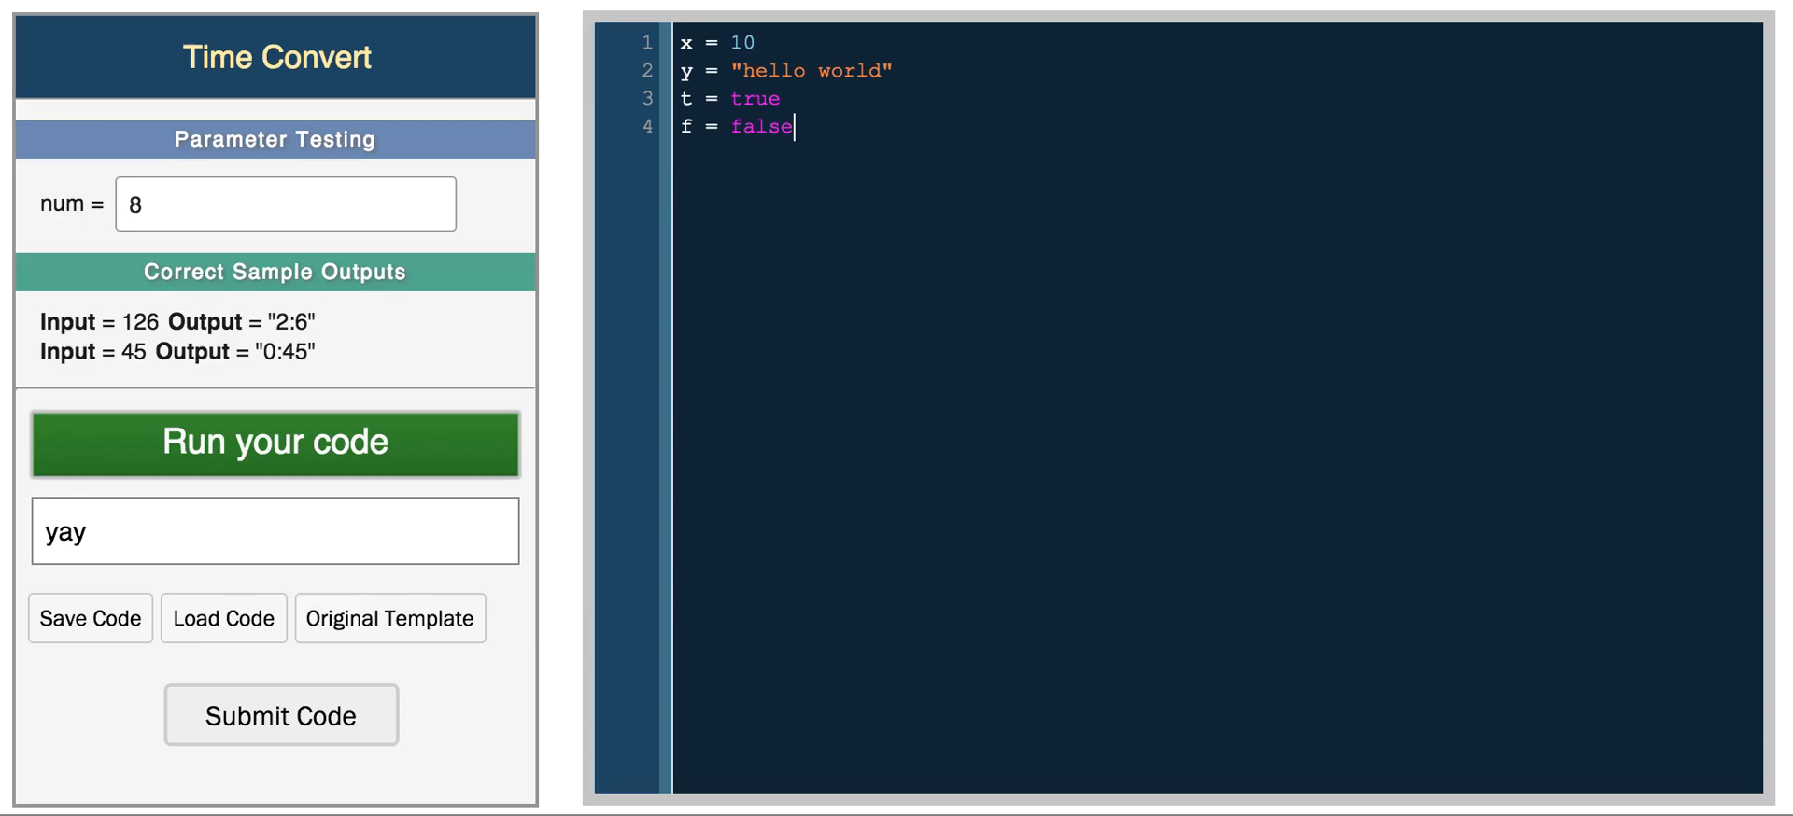
Declare the global variable $g = 'global!' on a new line.
key("enter")
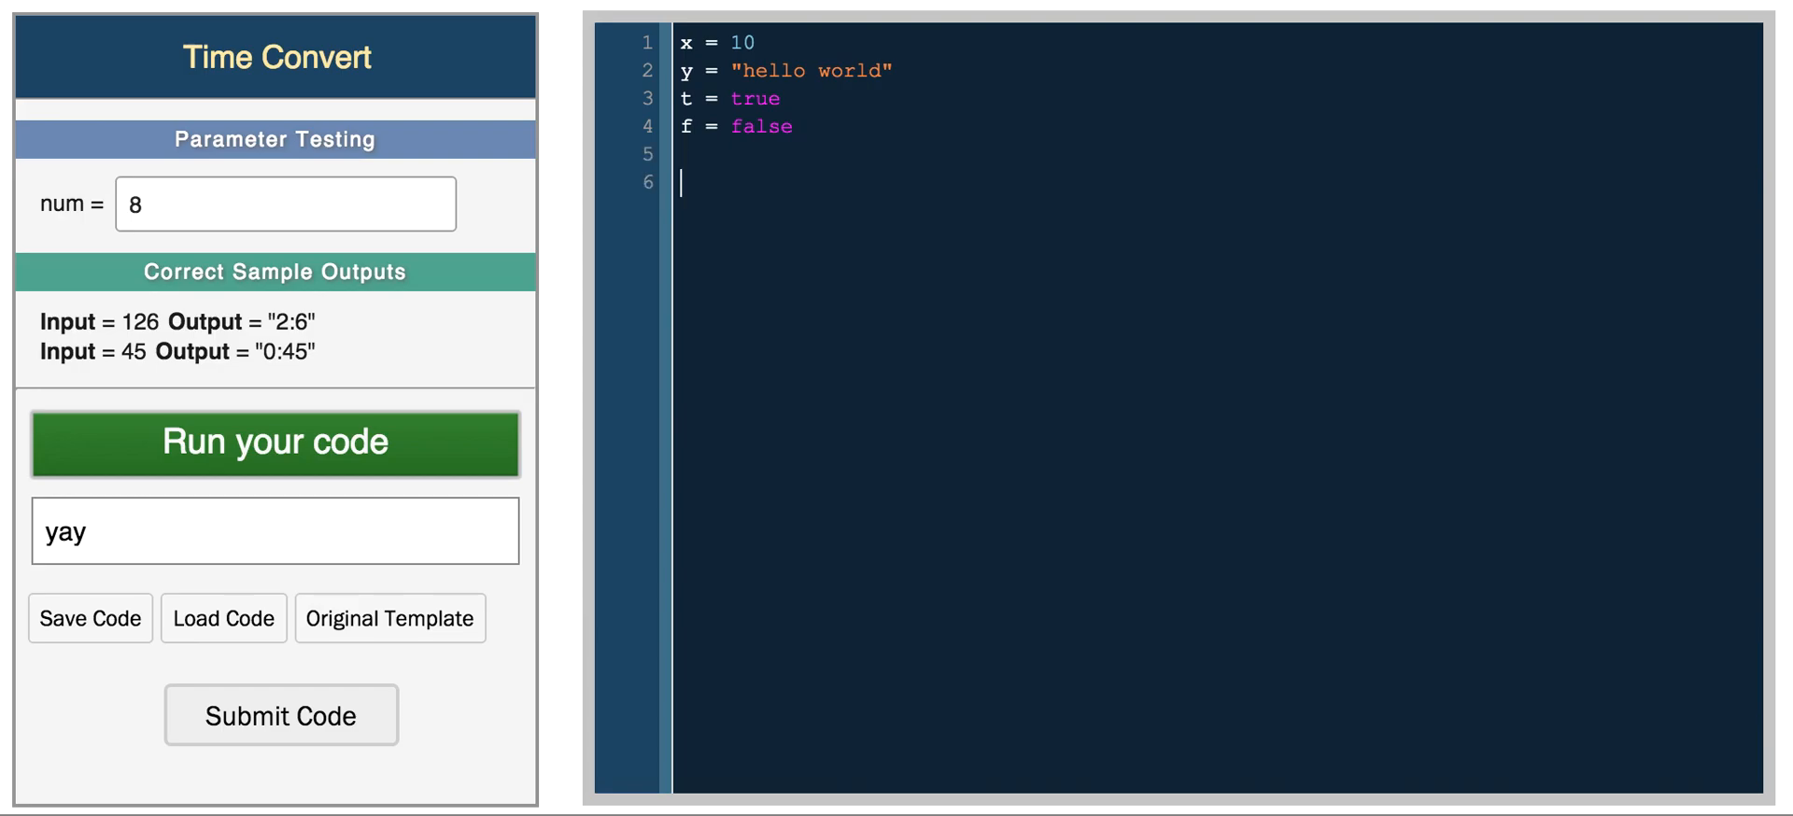
type("$")
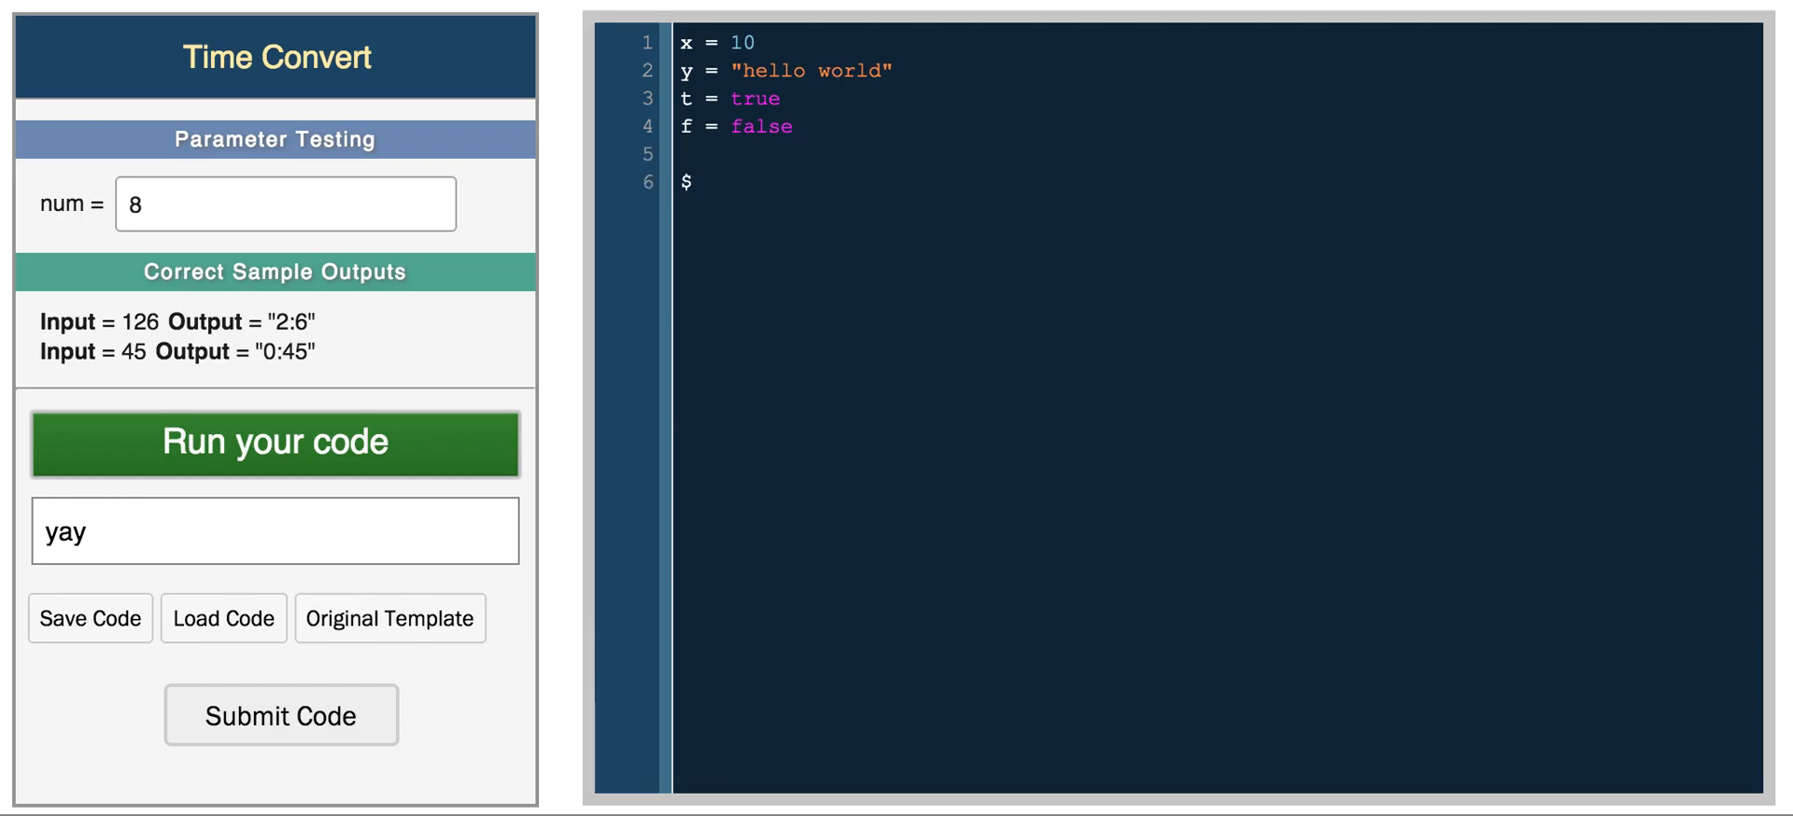
type("g = ''")
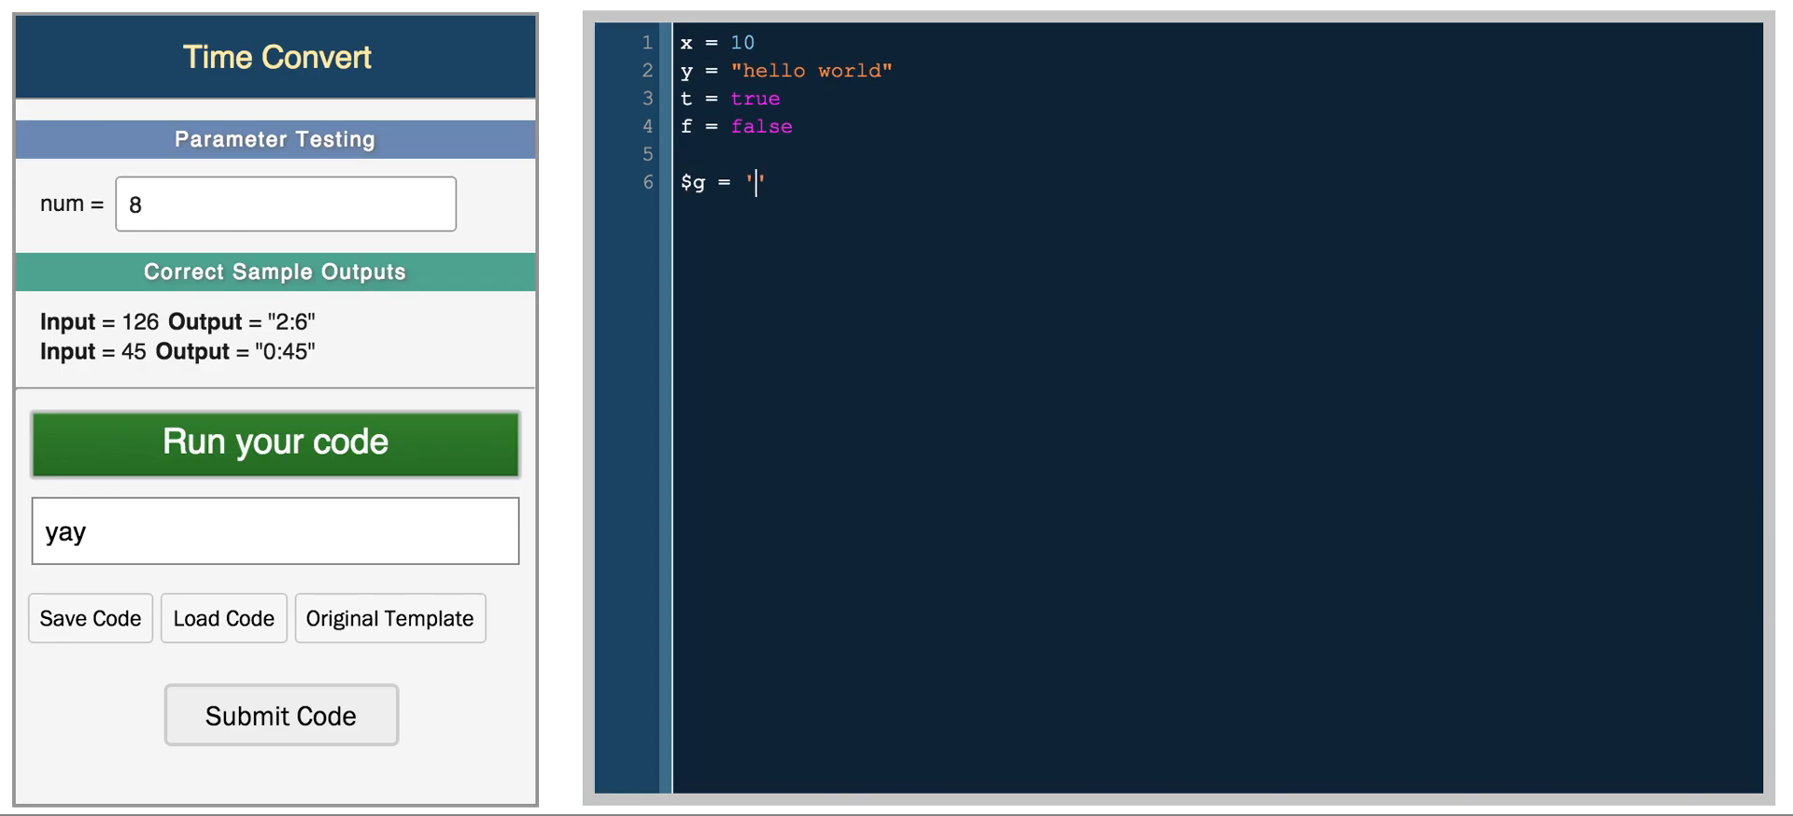
type("global!")
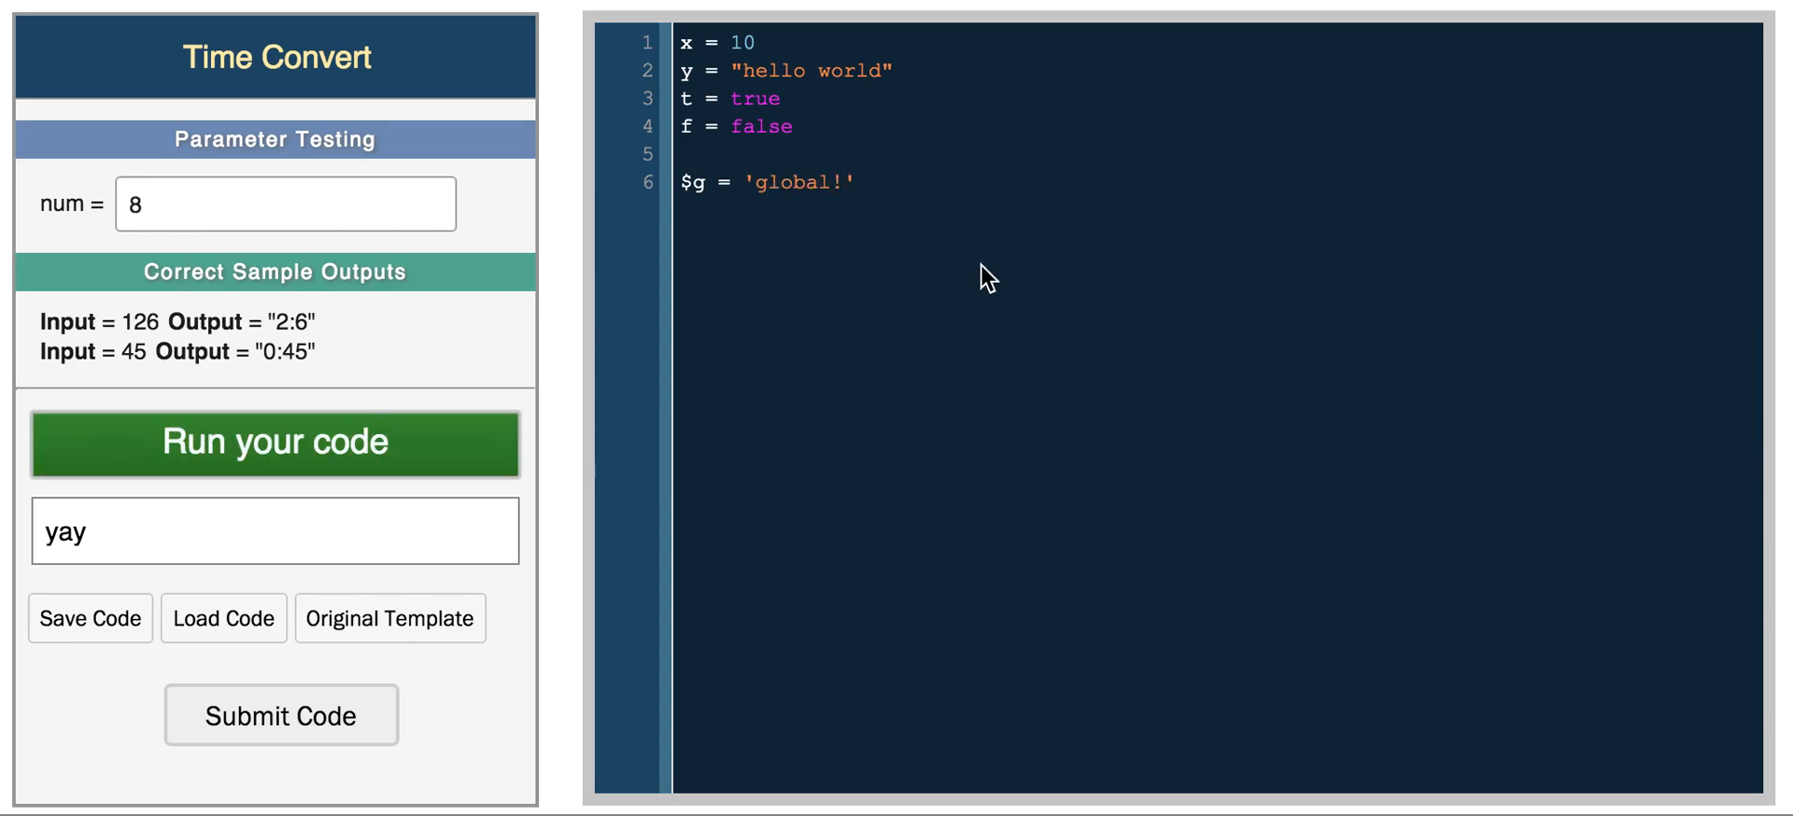
Evaluate $g on its own line and run so the output reads global!
key("Enter")
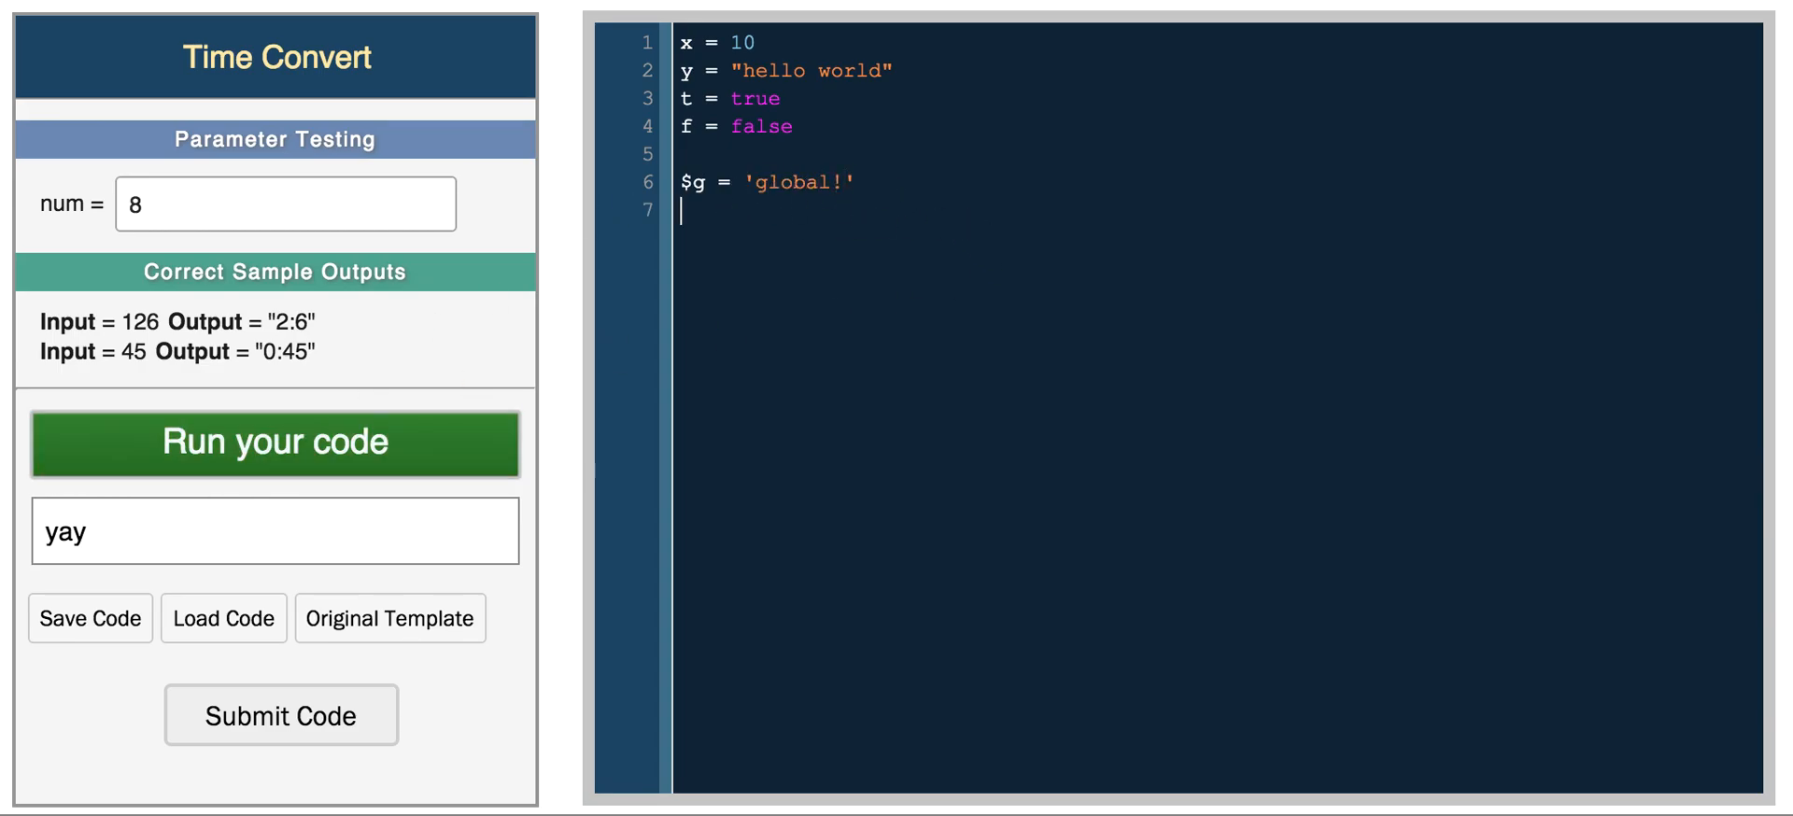
type("$g")
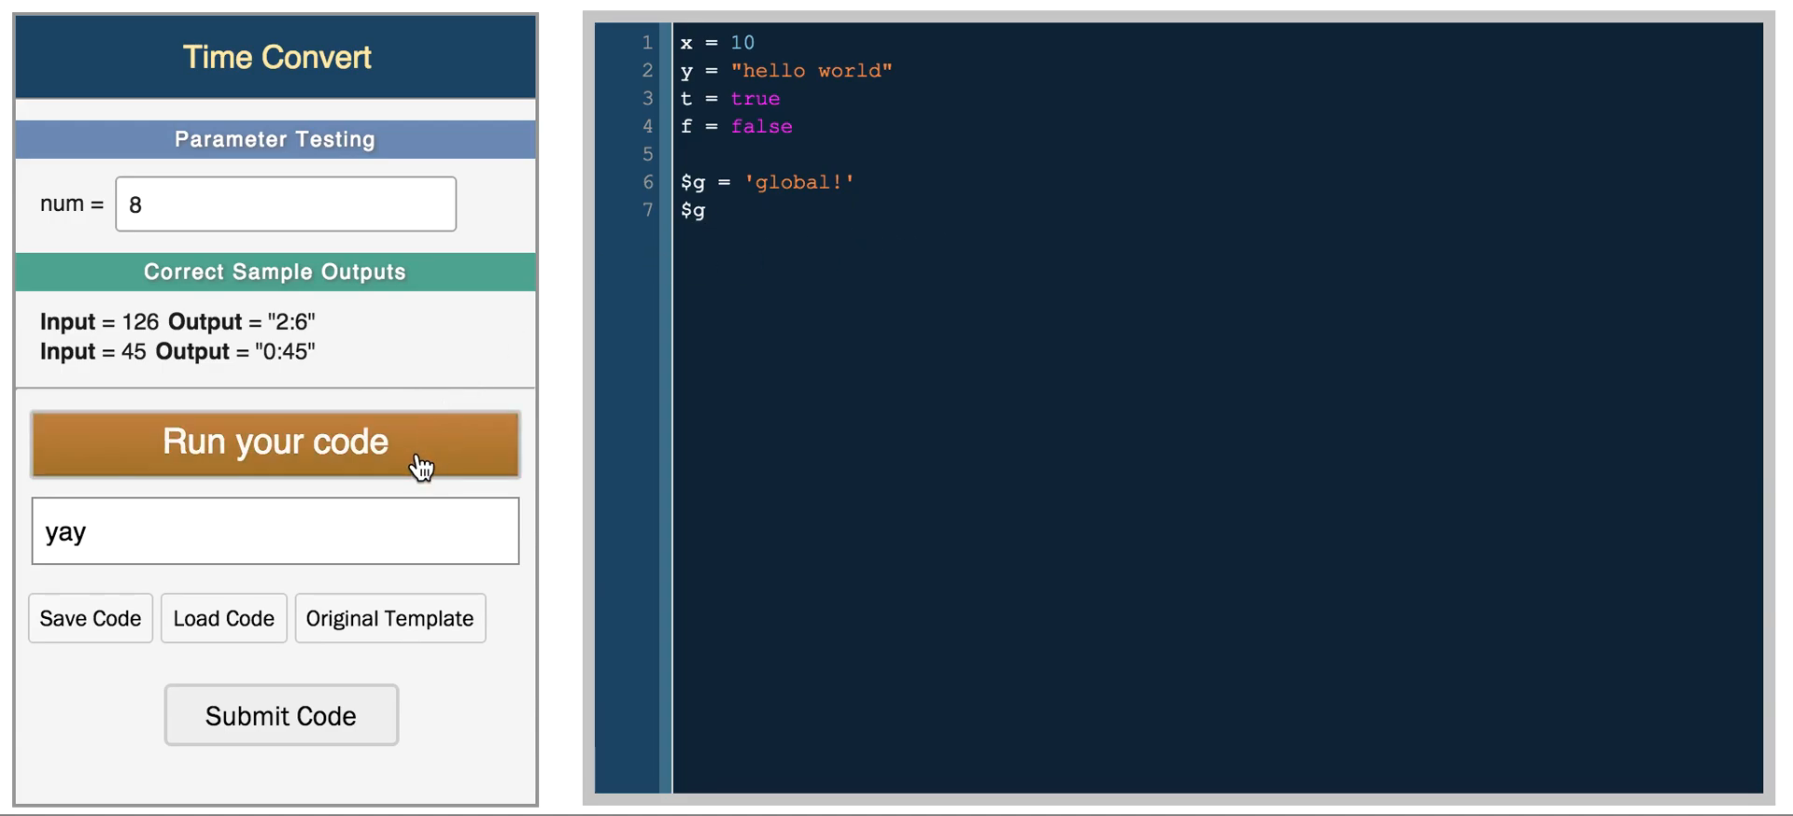
left_click(277, 442)
type("x")
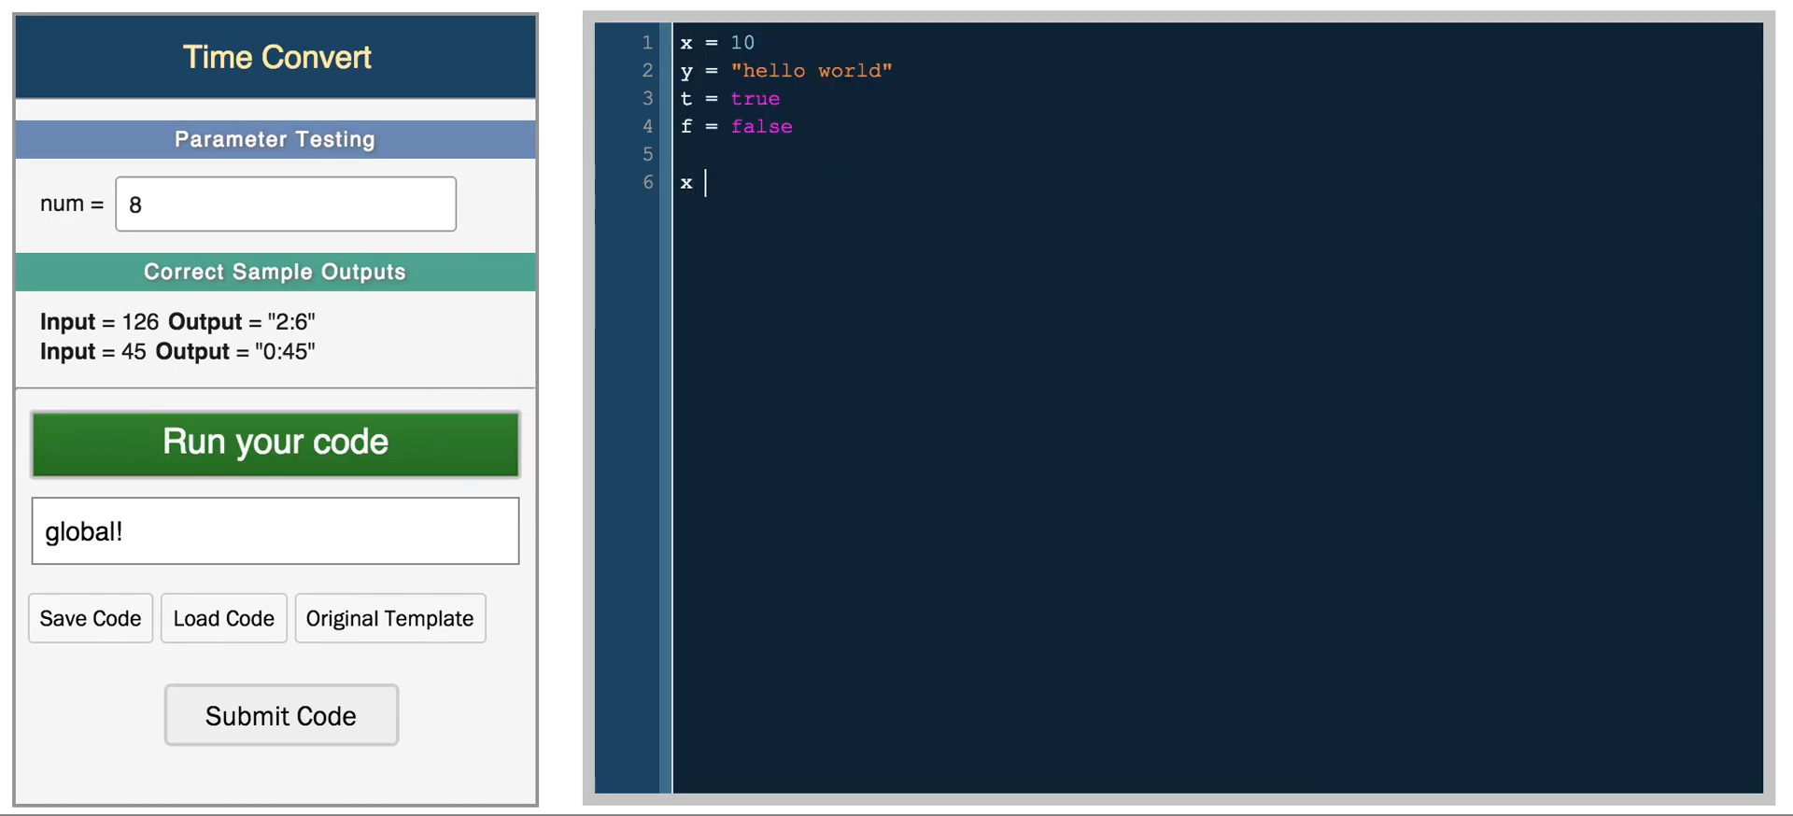
Run x + y, fix it as x.to_s + y to output 10hello world, then begin z =.
type("+ y")
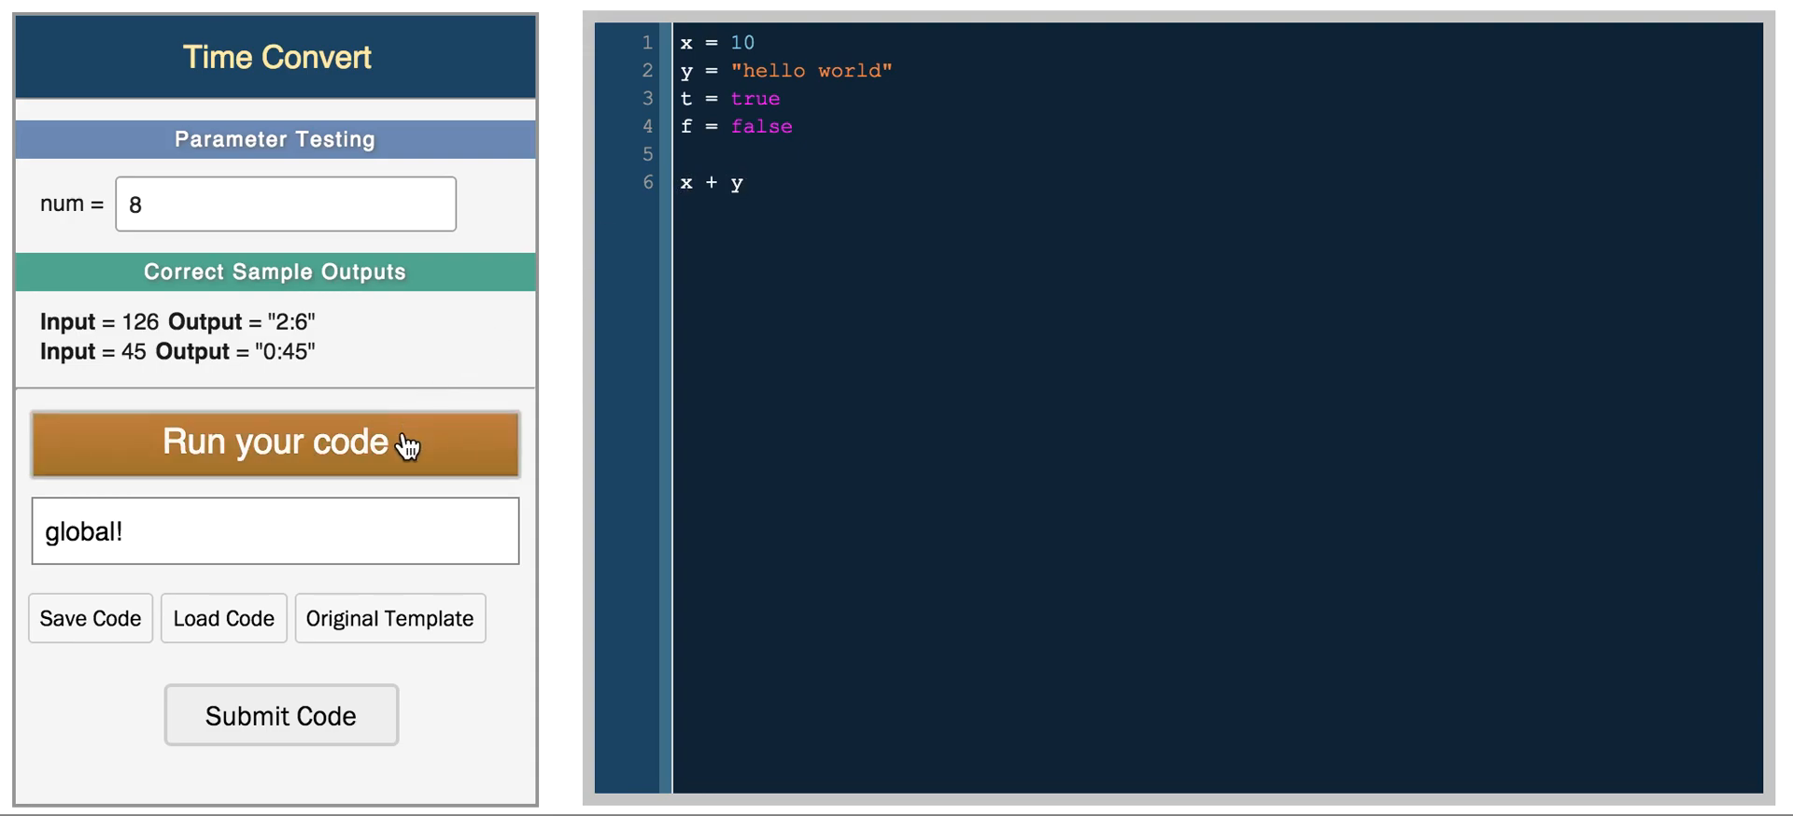
left_click(275, 442)
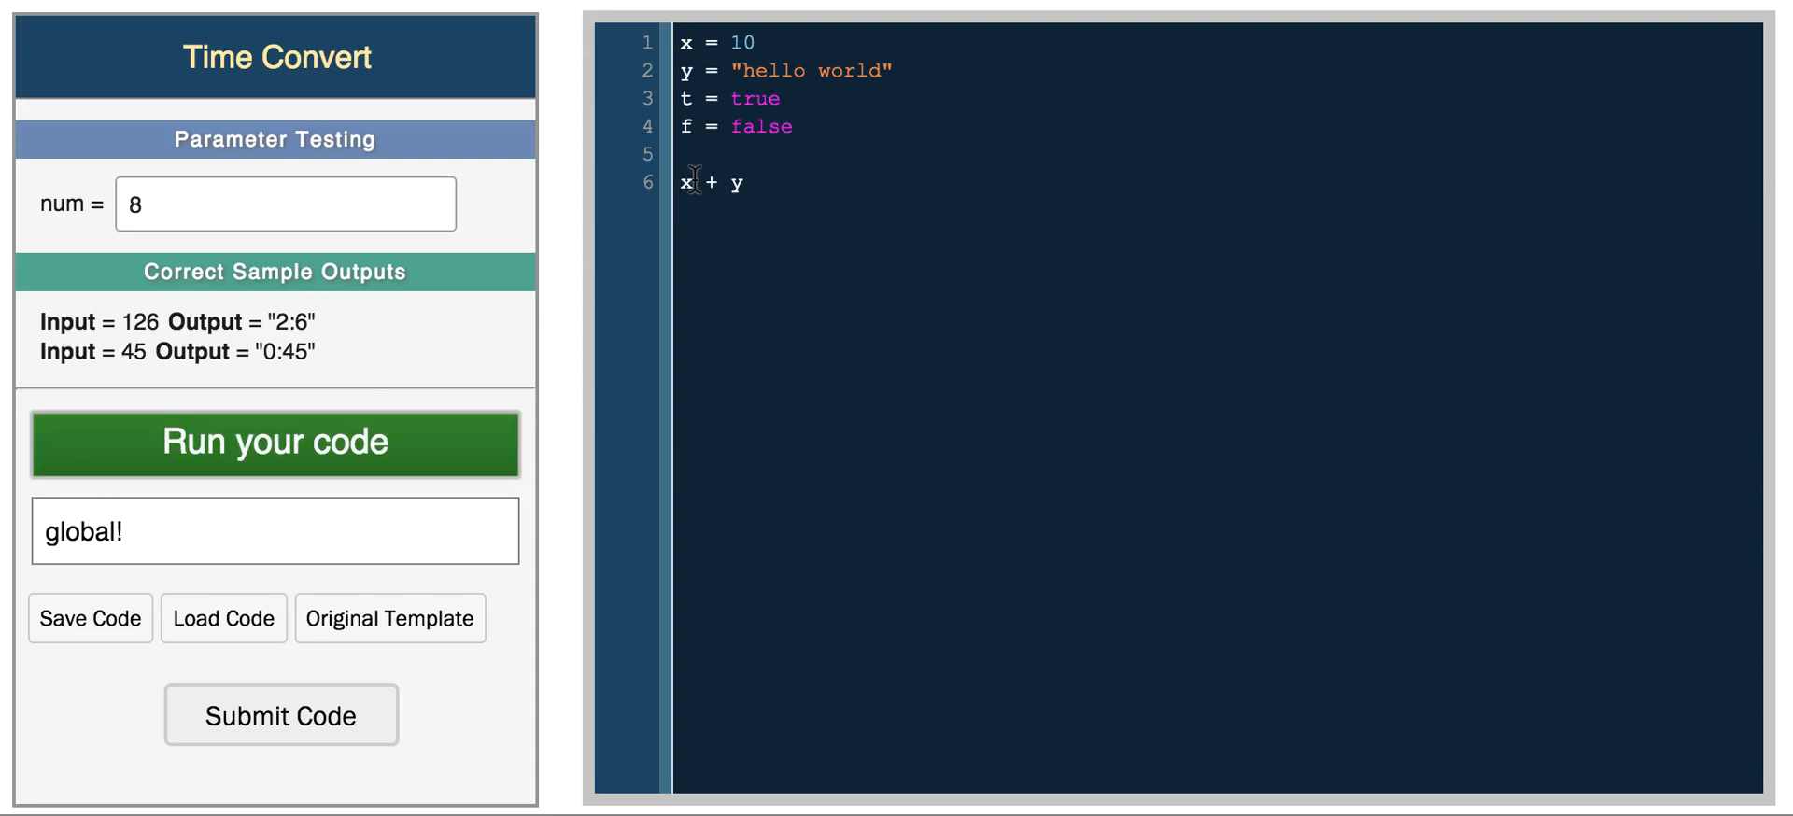
type(".to_s")
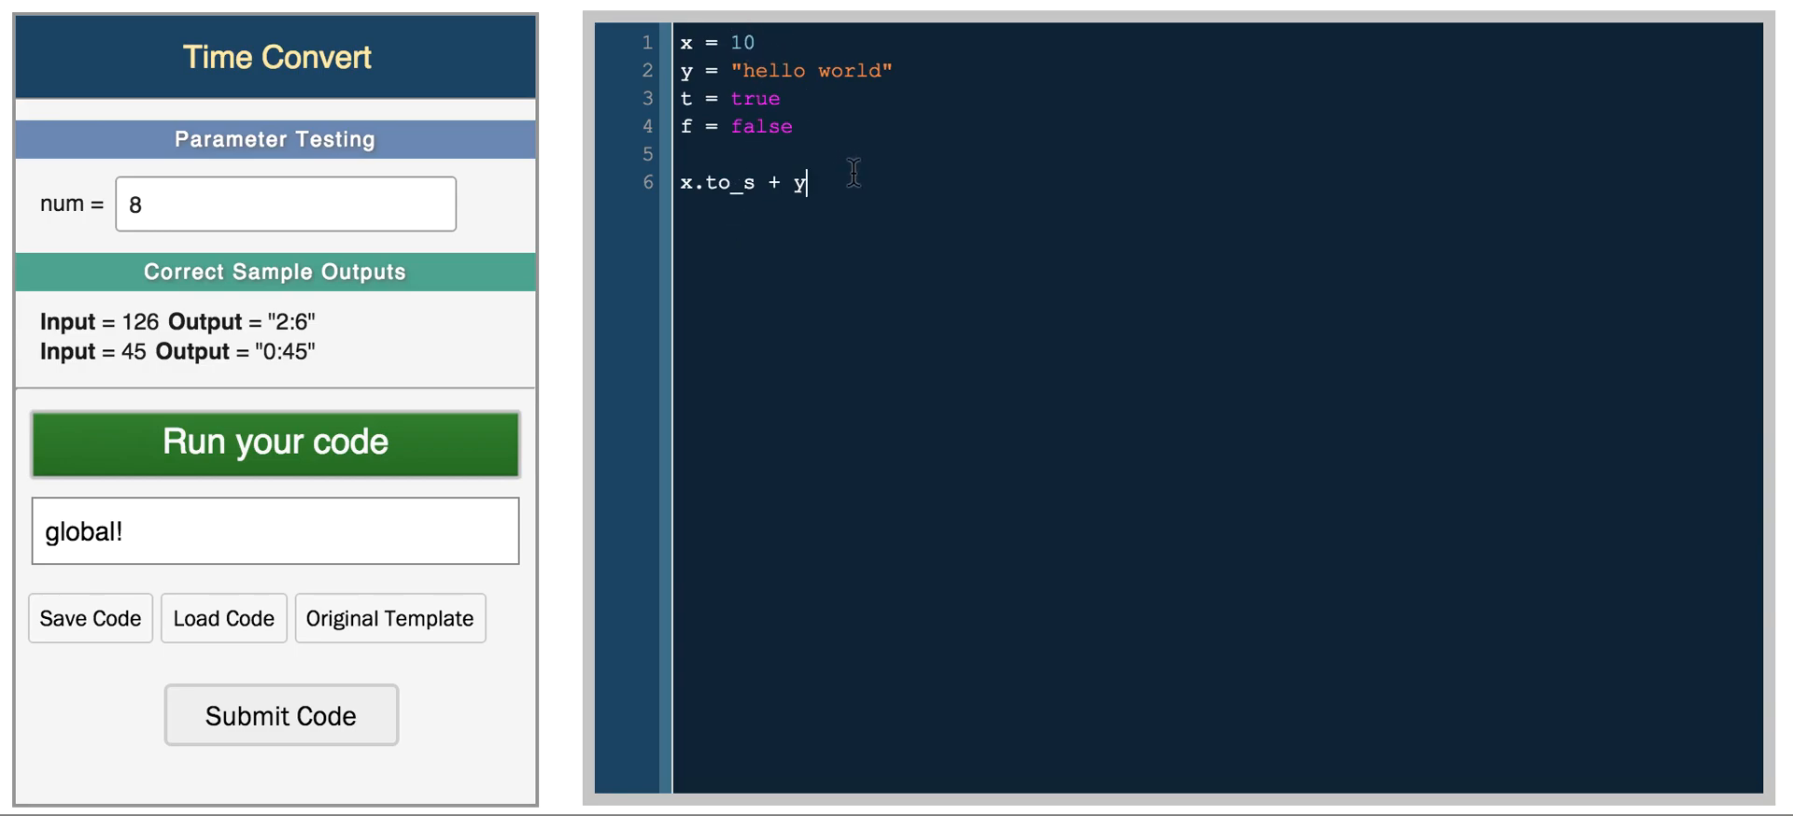
left_click(275, 443)
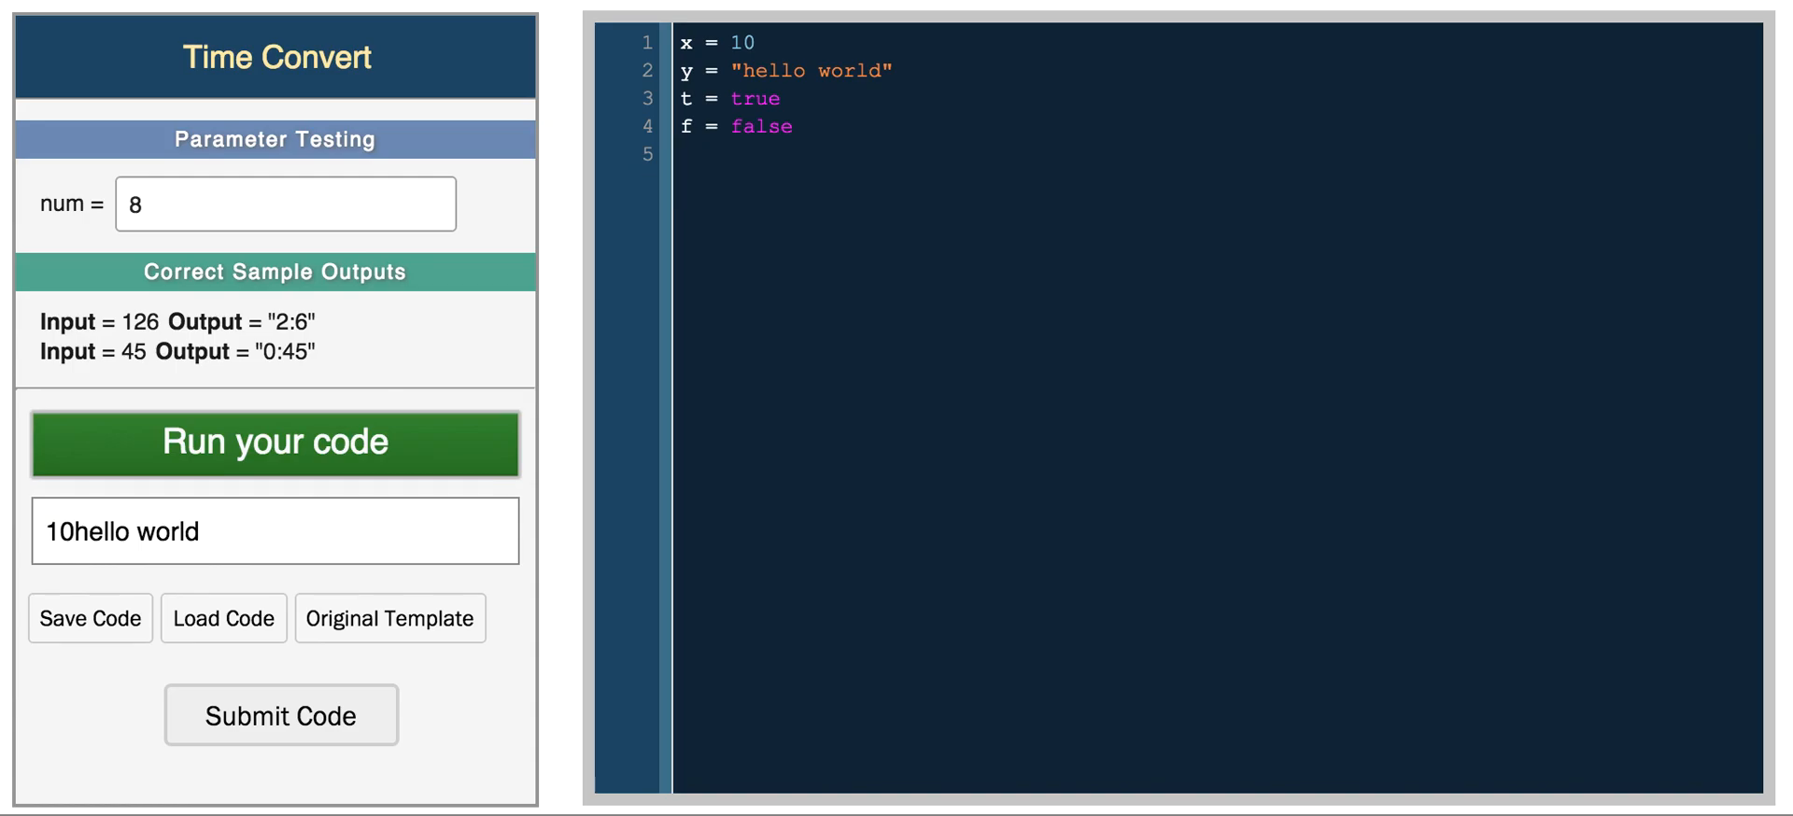
type("z =")
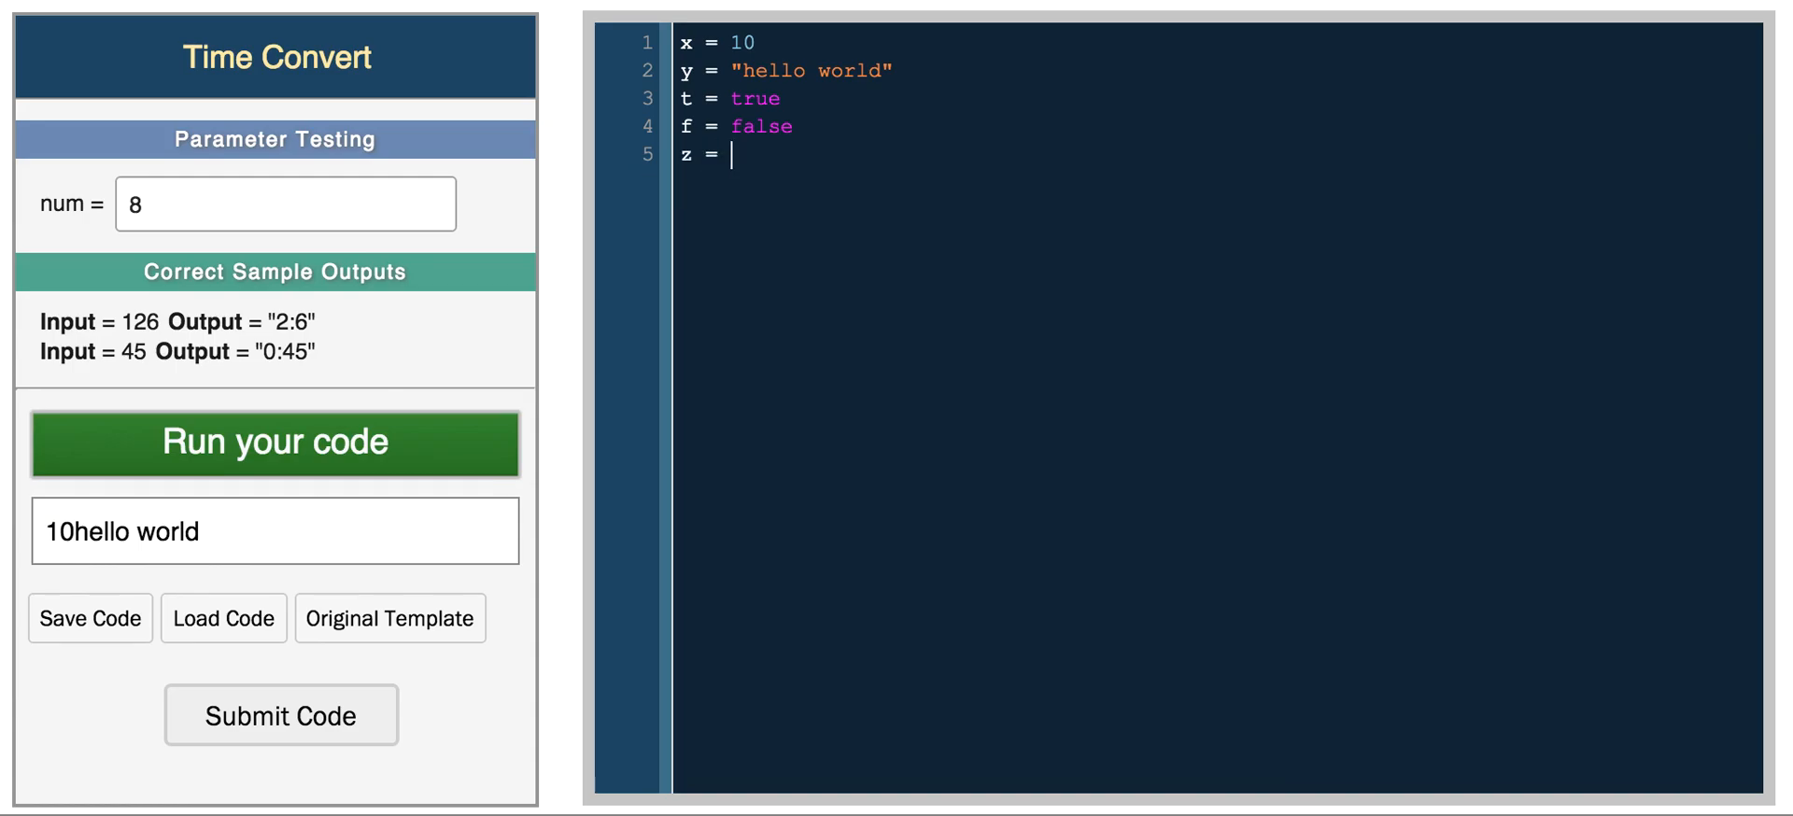
Set z = nil and run so the output shows nil.
type("nil")
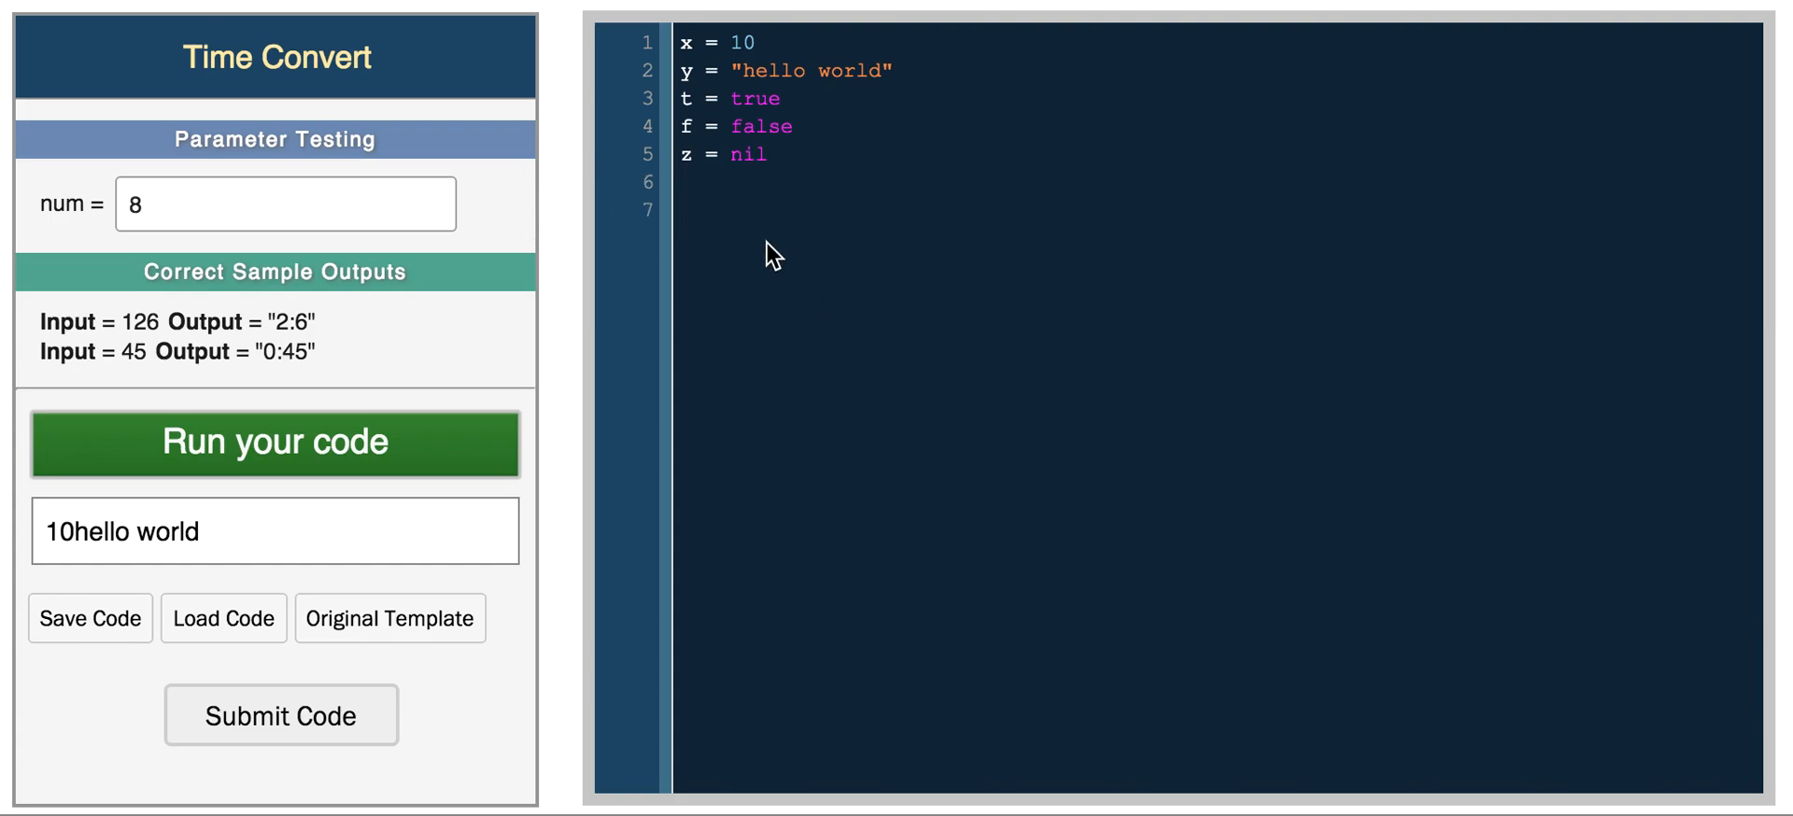
mouse_move(760, 262)
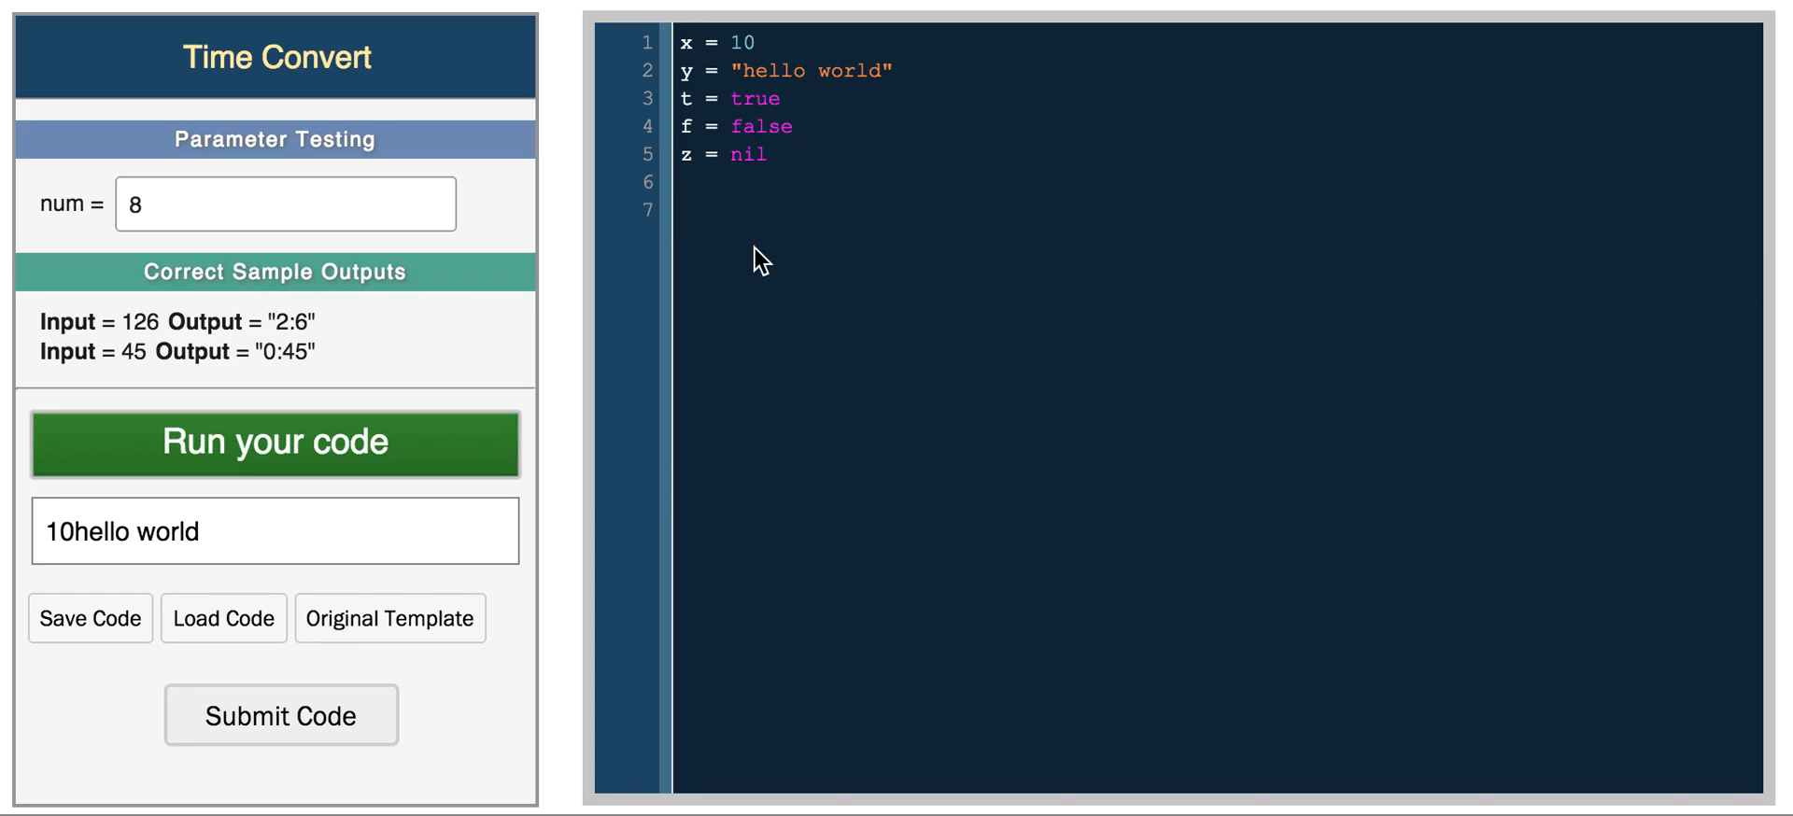
left_click(275, 442)
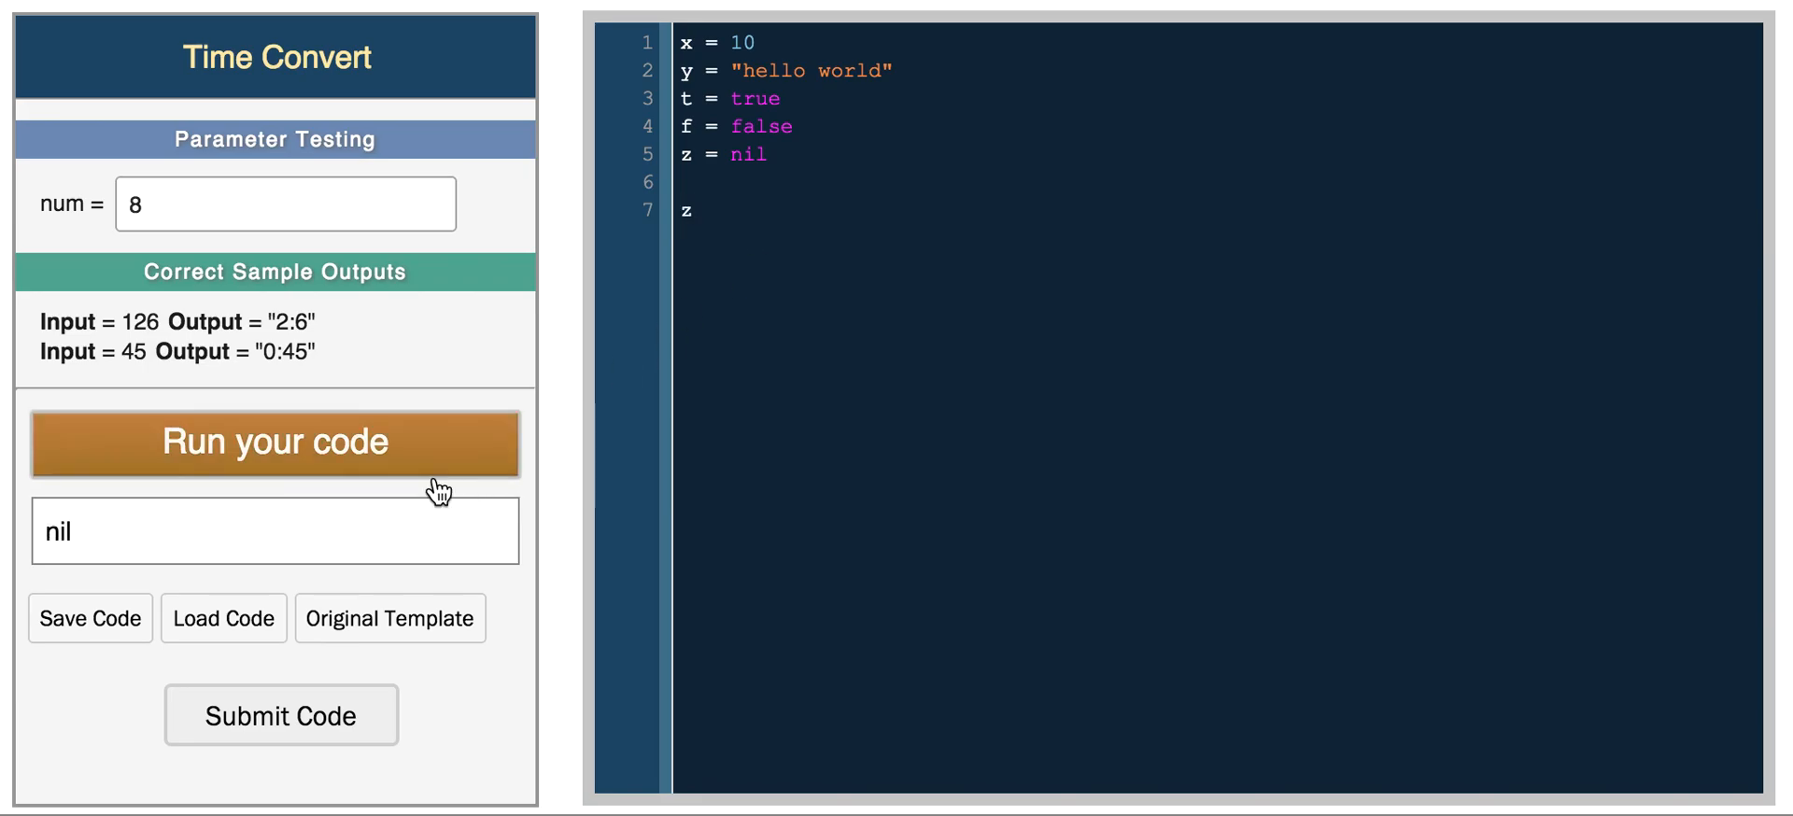
left_click(275, 441)
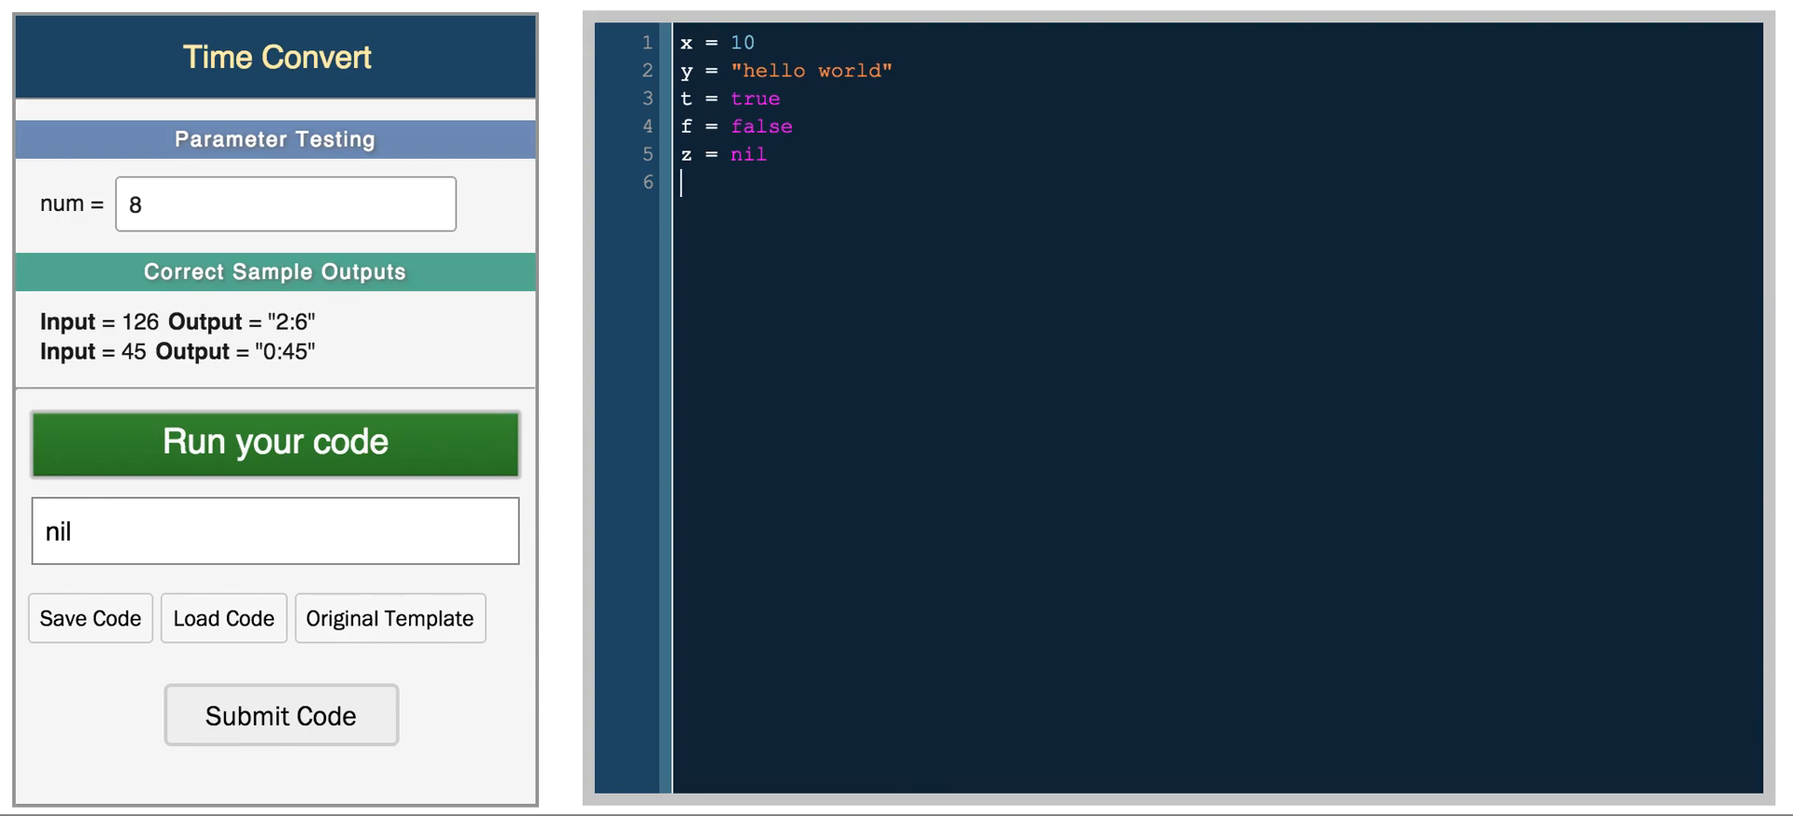
Write if (z != f) 'yay' end and run so the output shows yay.
type("if (z)")
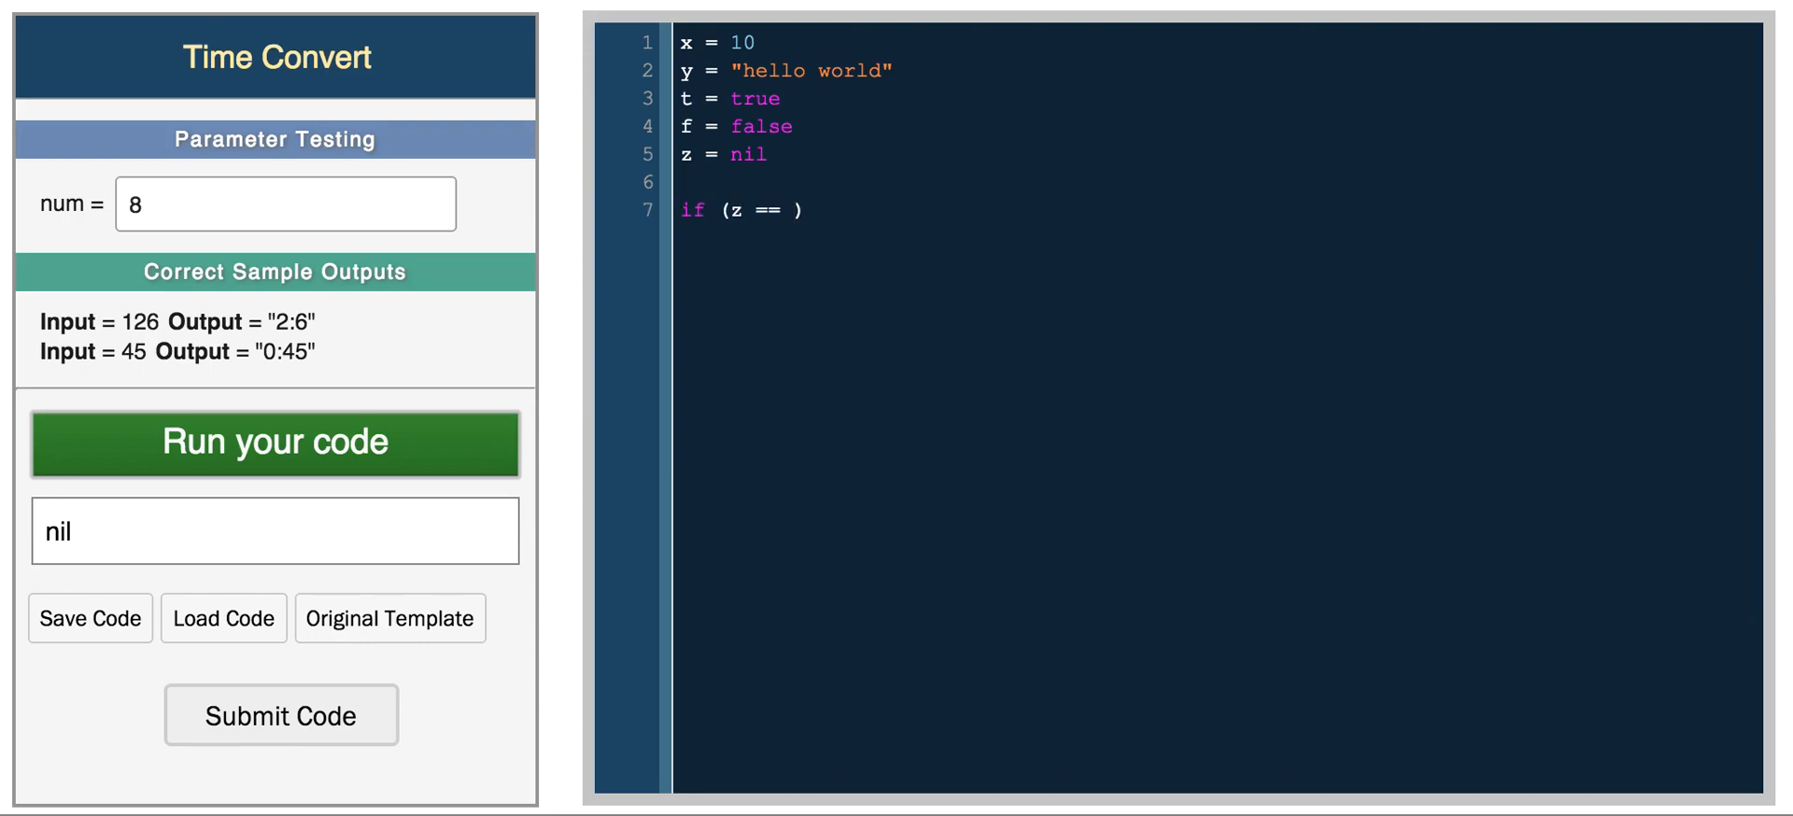
left_click(796, 209)
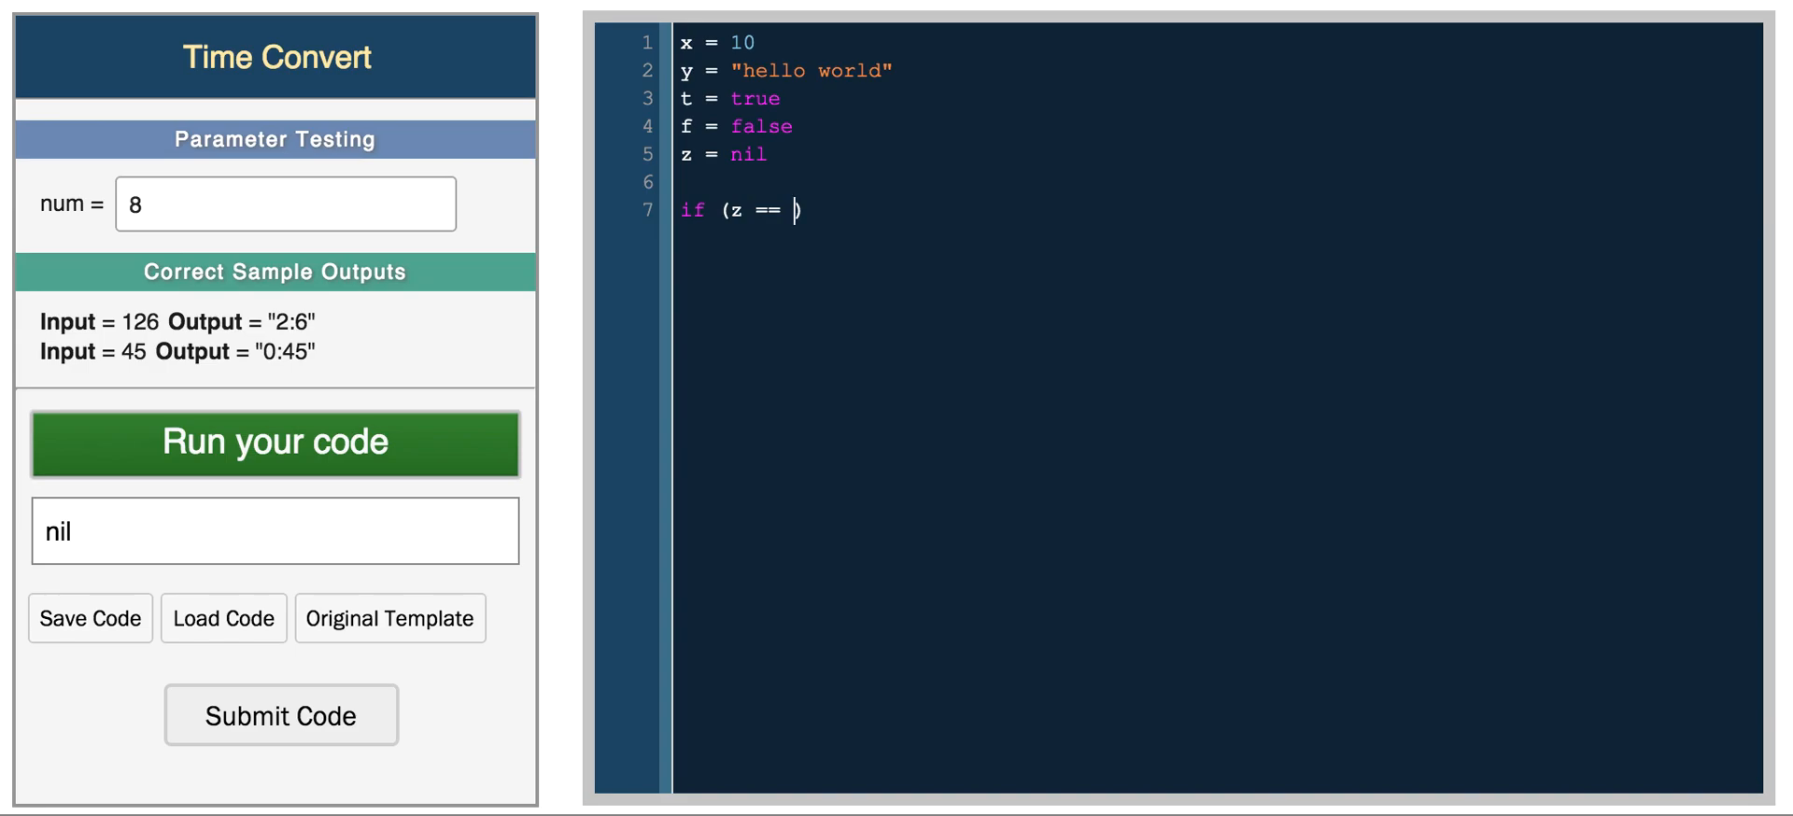
type("f")
type("end")
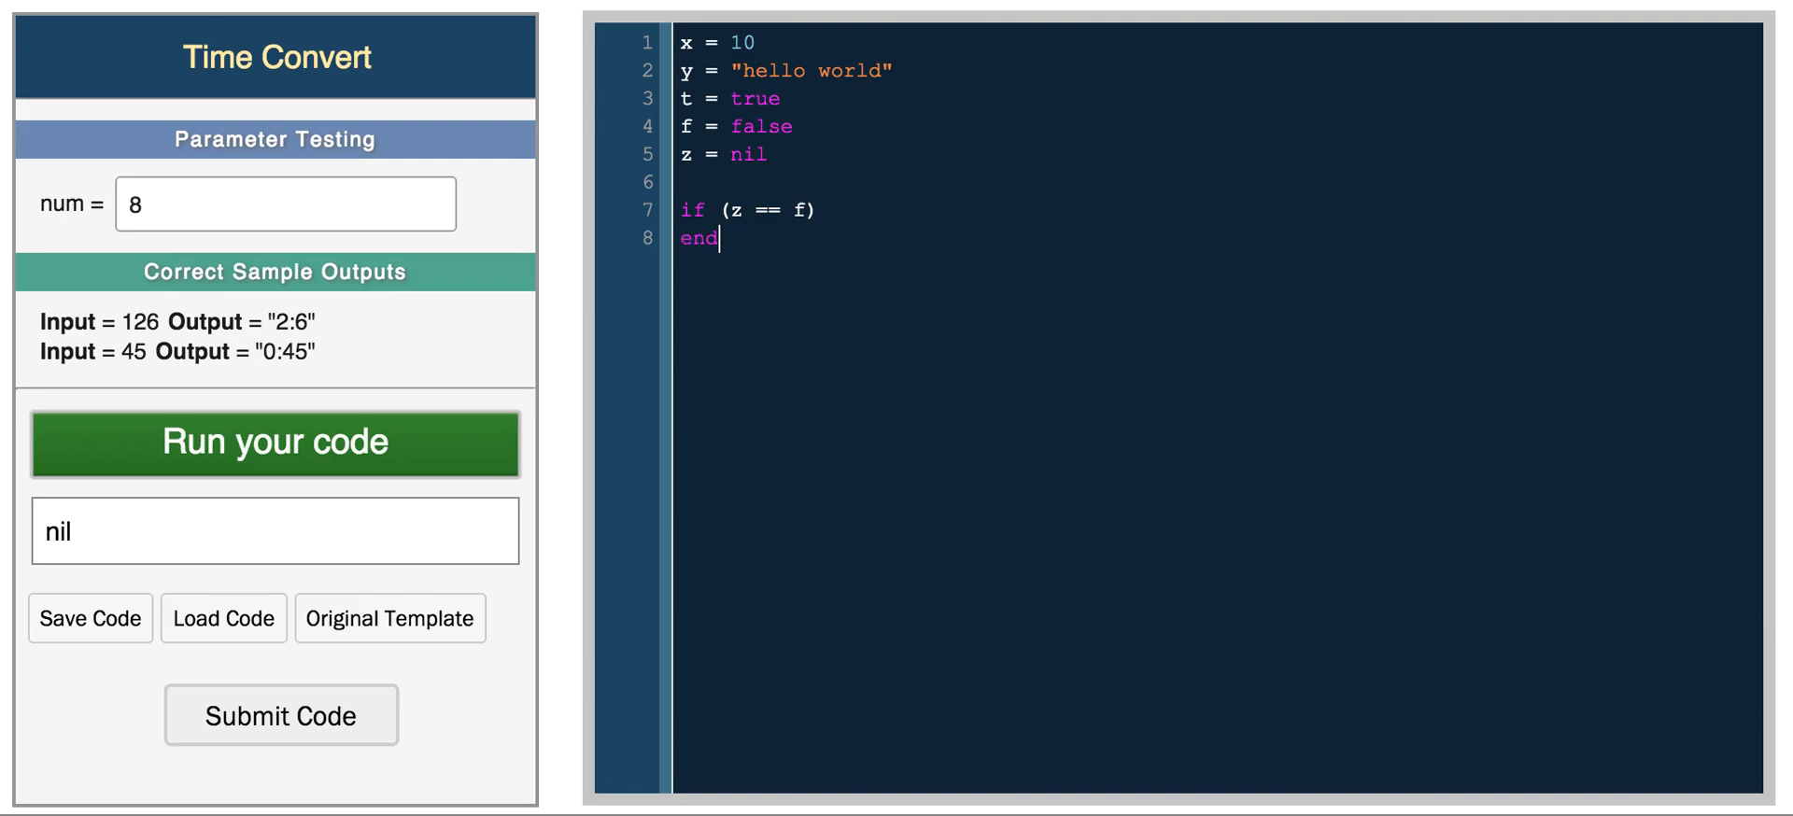
type("'yay'")
type("!")
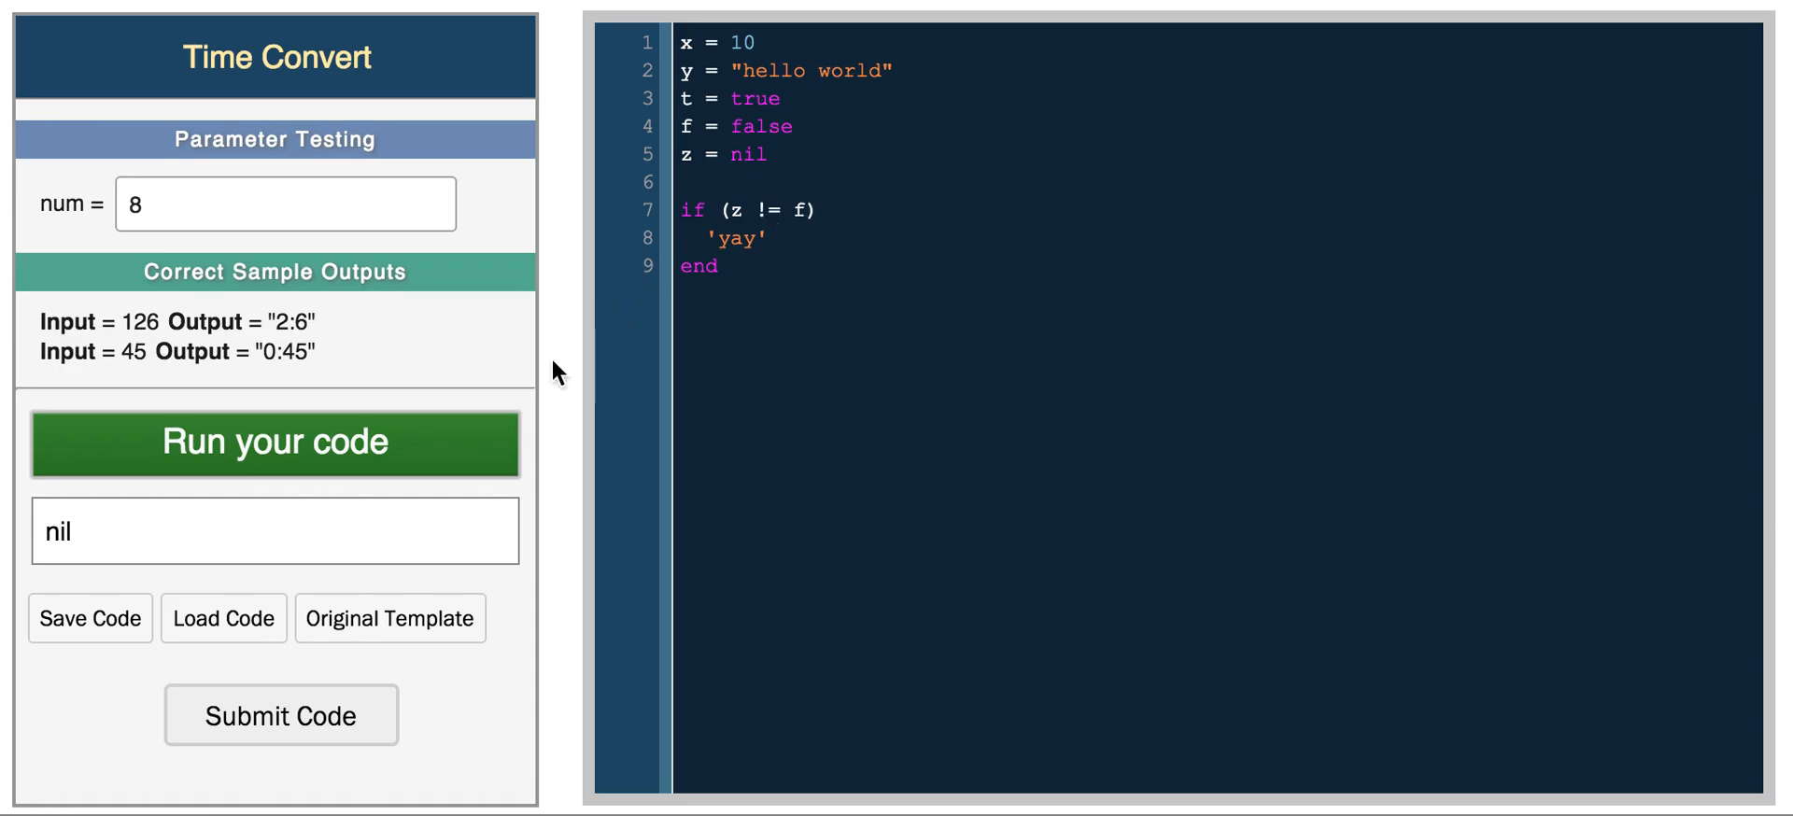
left_click(274, 443)
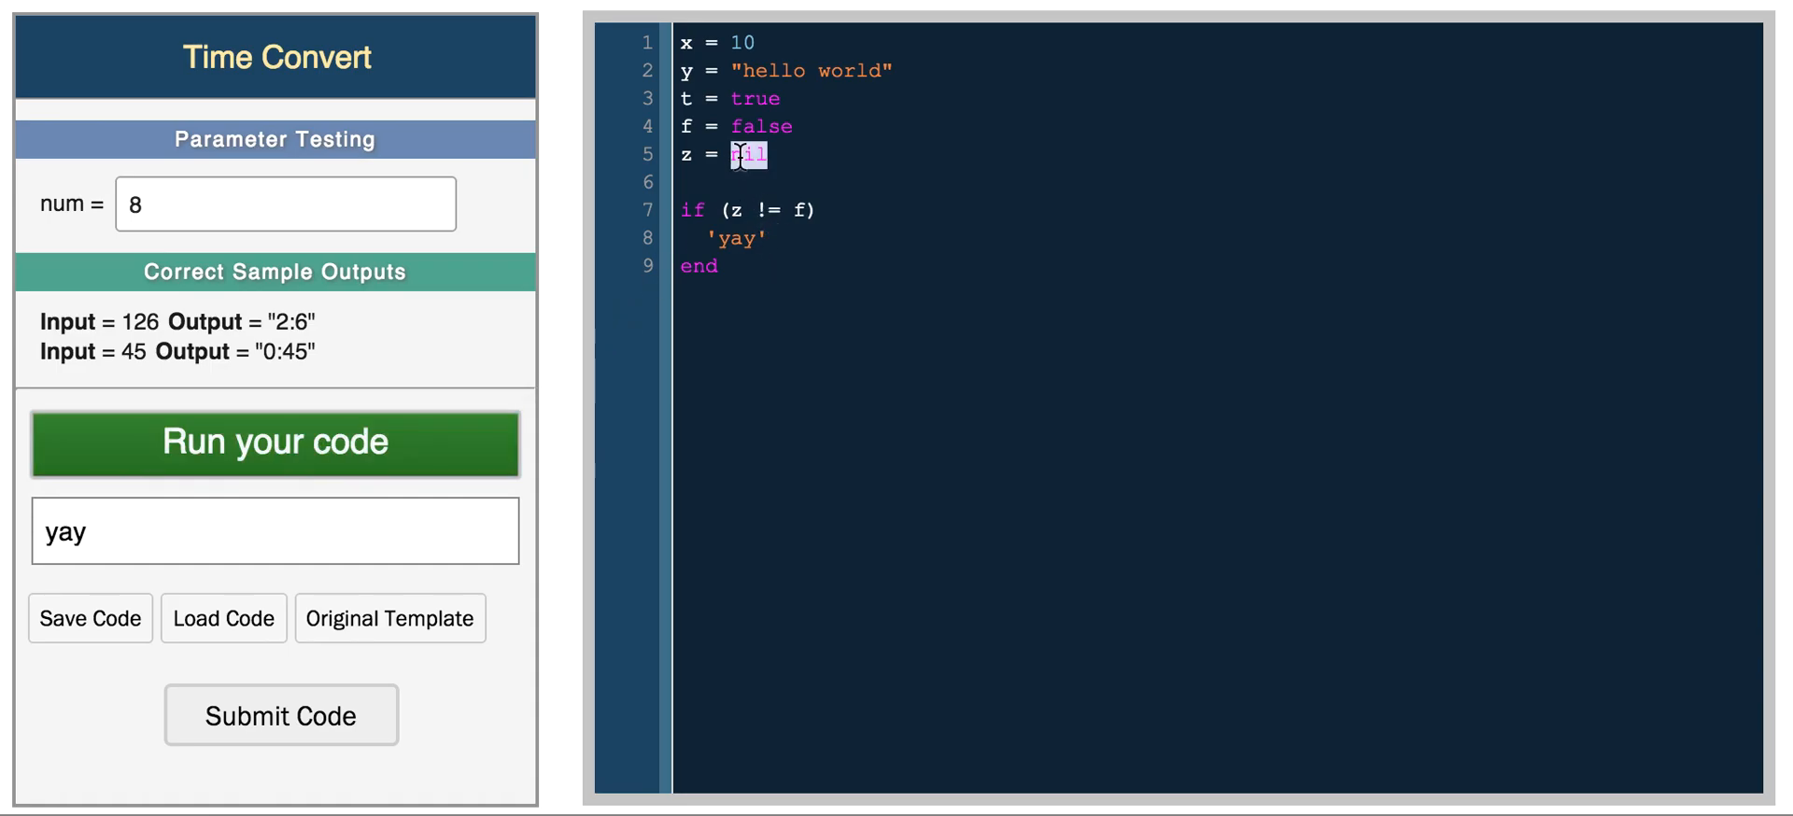